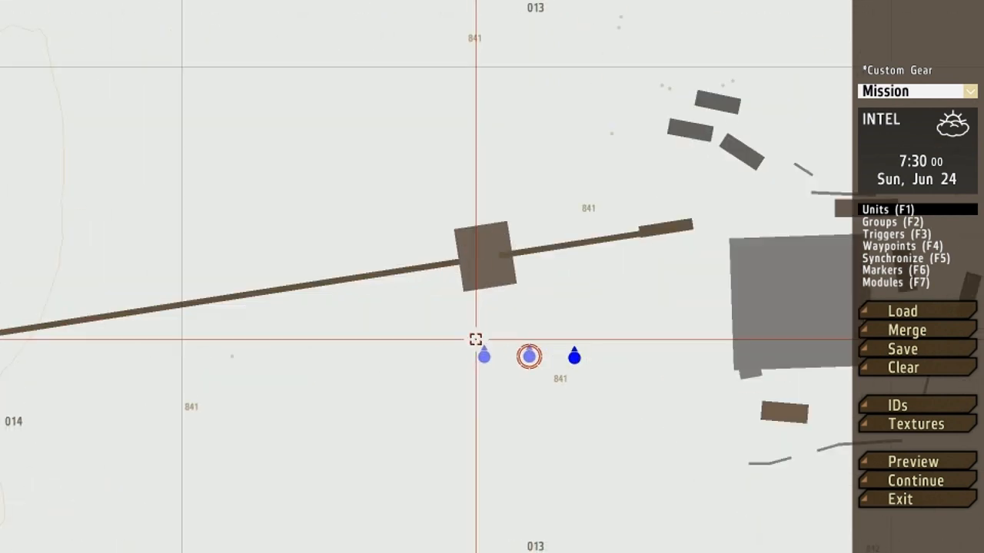
{"action": "mouse_move", "coordinate": [674, 369]}
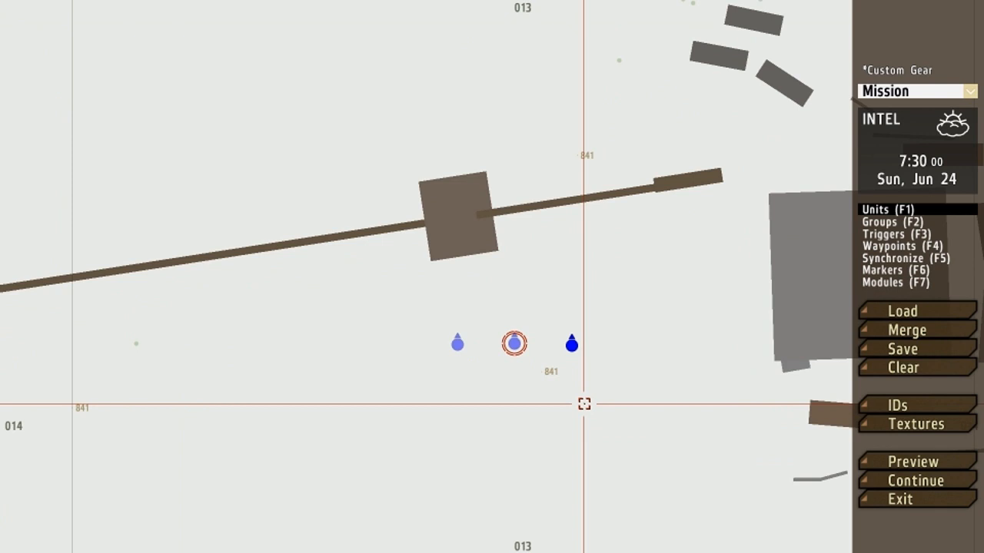
{"action": "mouse_move", "coordinate": [458, 340]}
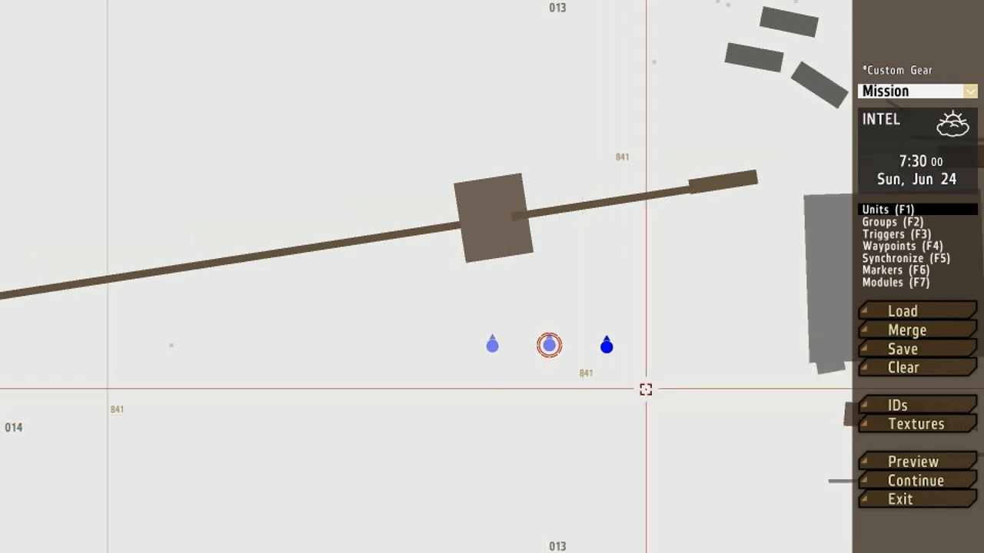
{"action": "mouse_move", "coordinate": [614, 375]}
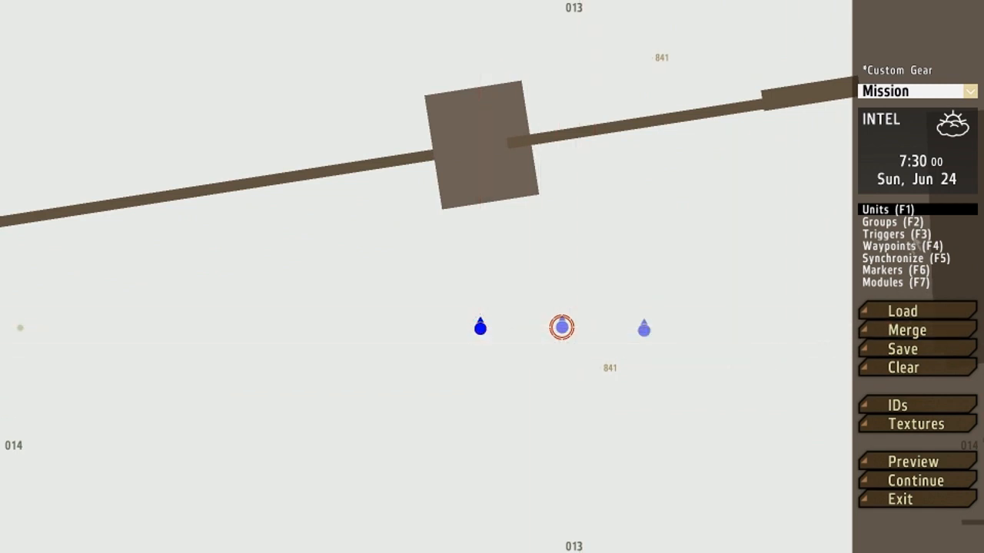
{"action": "mouse_move", "coordinate": [561, 327]}
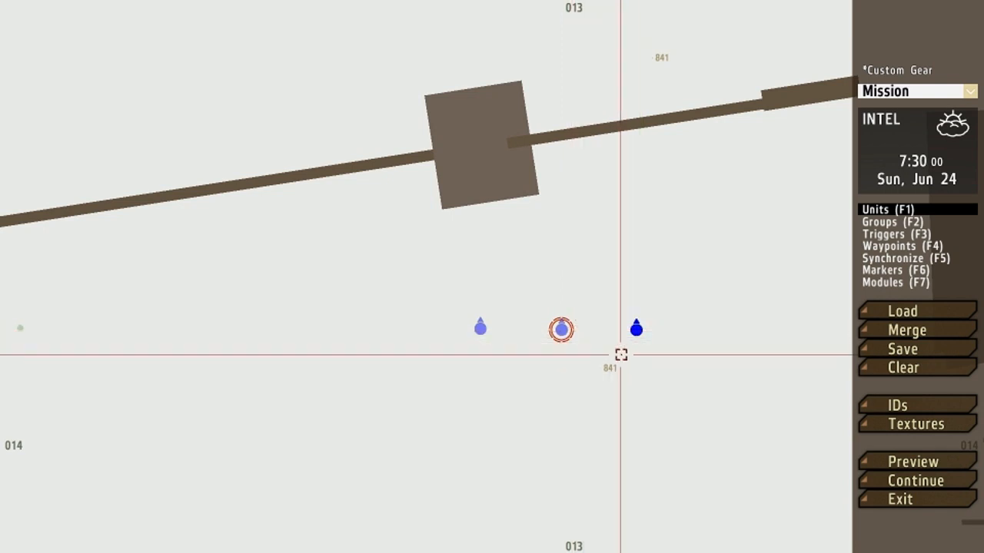
{"action": "mouse_move", "coordinate": [561, 329]}
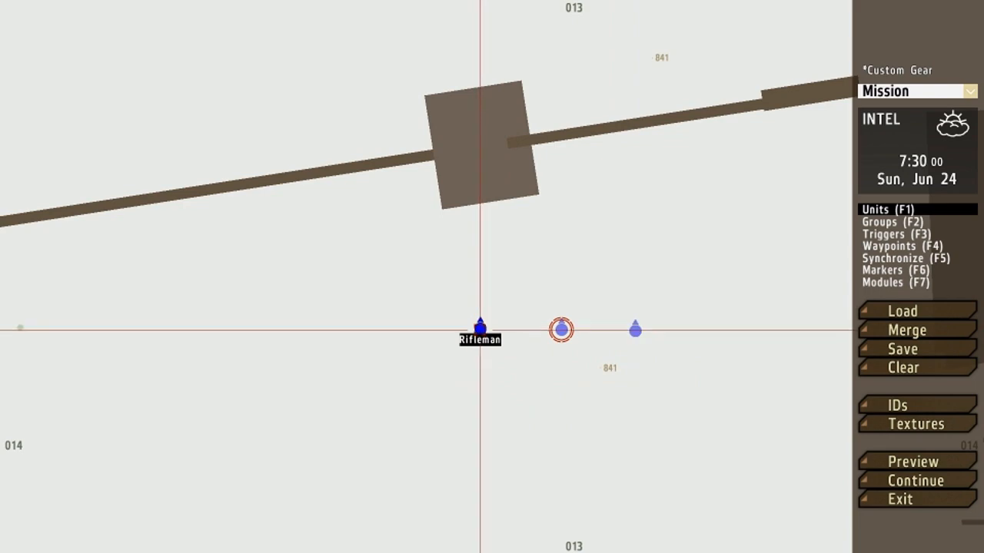
Reopen the rifleman's unit settings to view init code adding Binocular_Vector and a Mine
{"action": "double_click", "coordinate": [480, 323]}
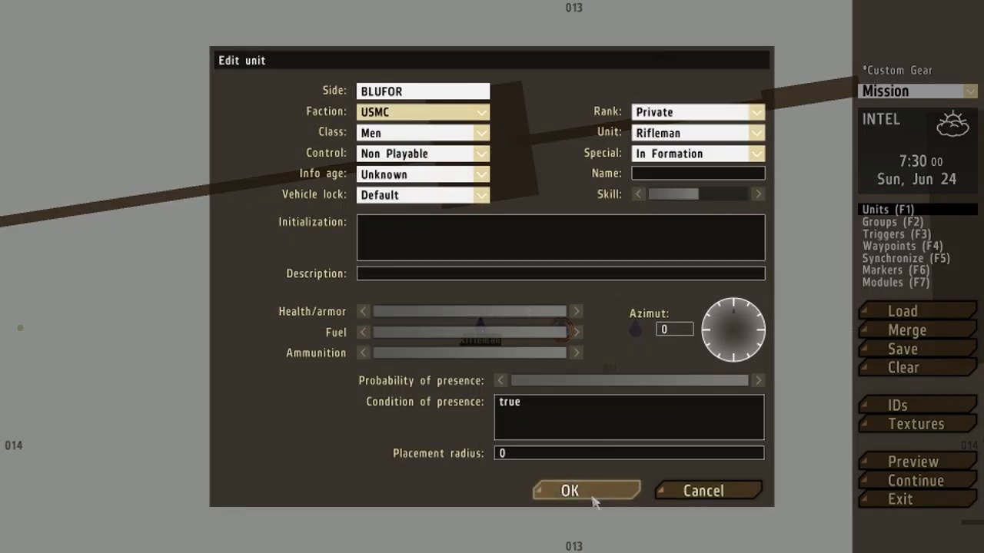
{"action": "left_click", "coordinate": [569, 490]}
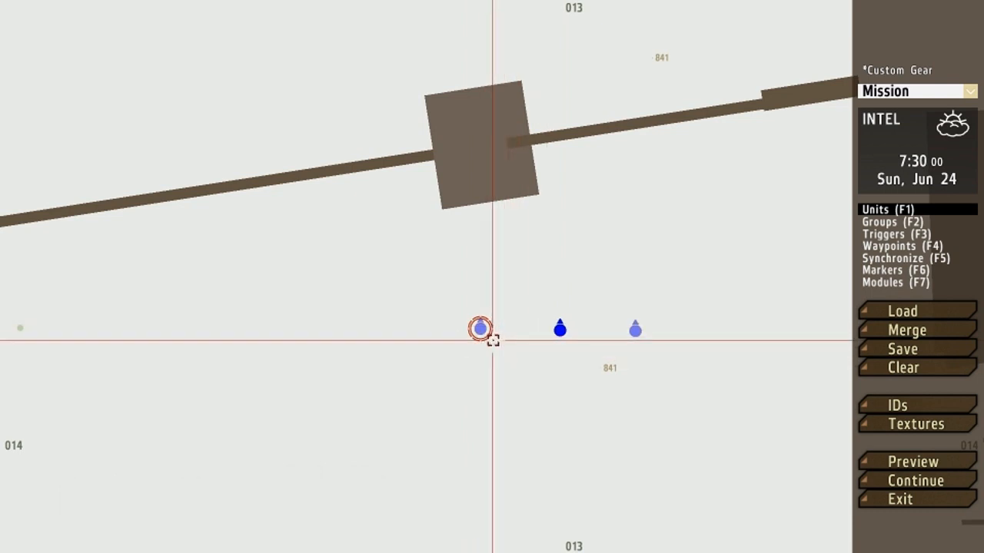
{"action": "mouse_move", "coordinate": [479, 329]}
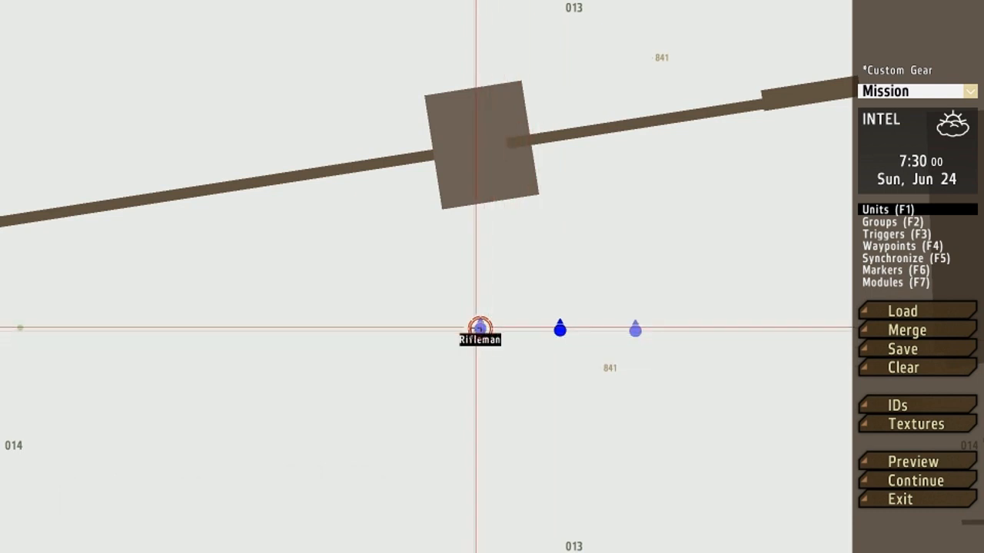
{"action": "double_click", "coordinate": [480, 329]}
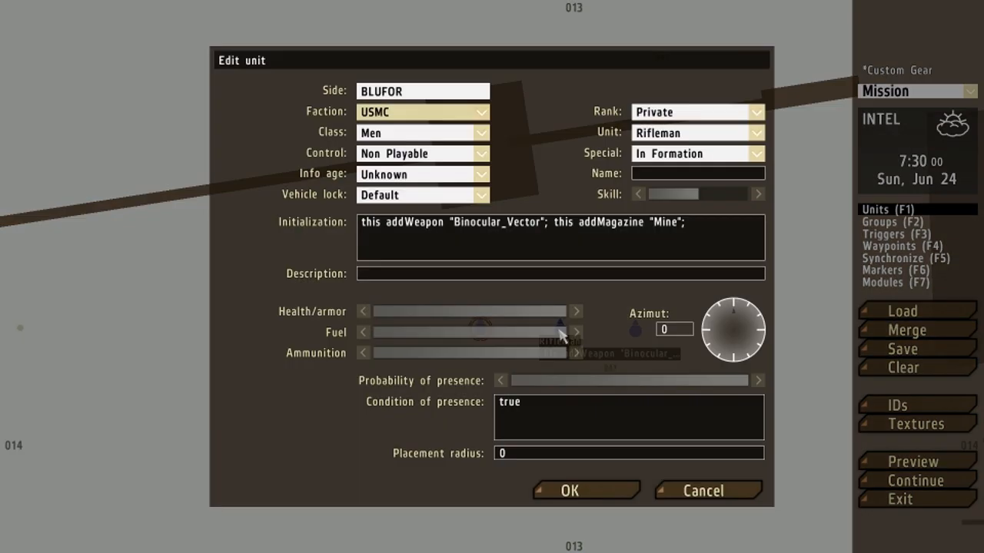
{"action": "mouse_move", "coordinate": [323, 238]}
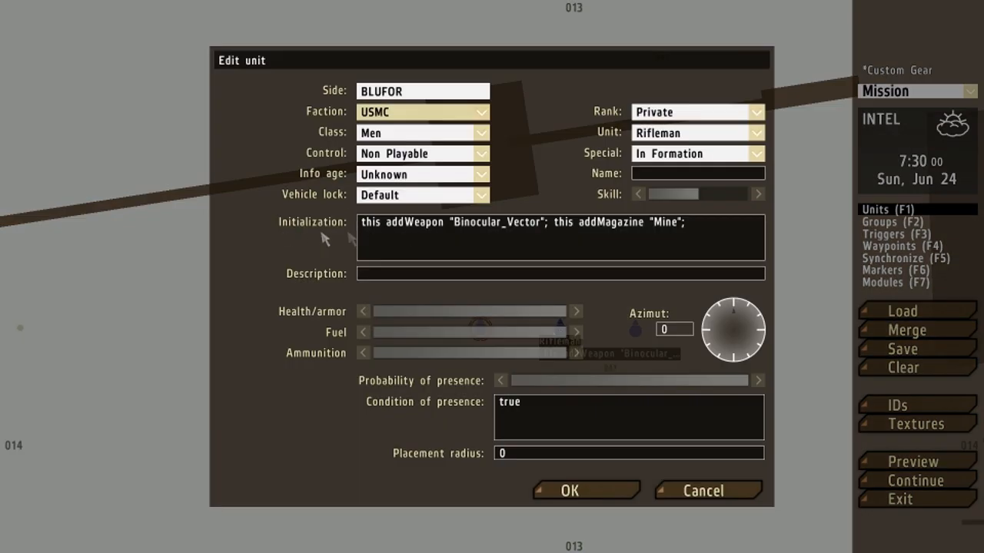
{"action": "mouse_move", "coordinate": [316, 231]}
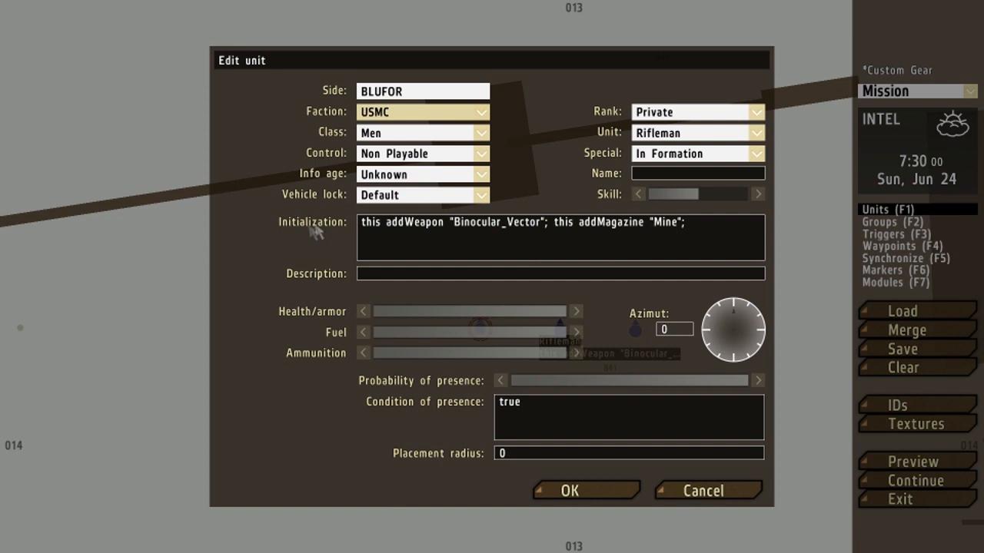
{"action": "mouse_move", "coordinate": [464, 252]}
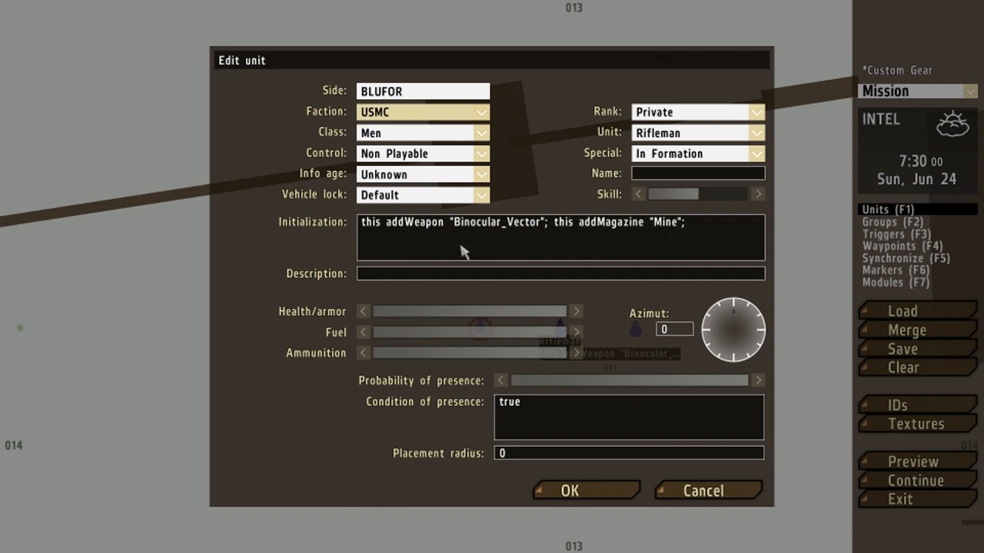
{"action": "mouse_move", "coordinate": [395, 264]}
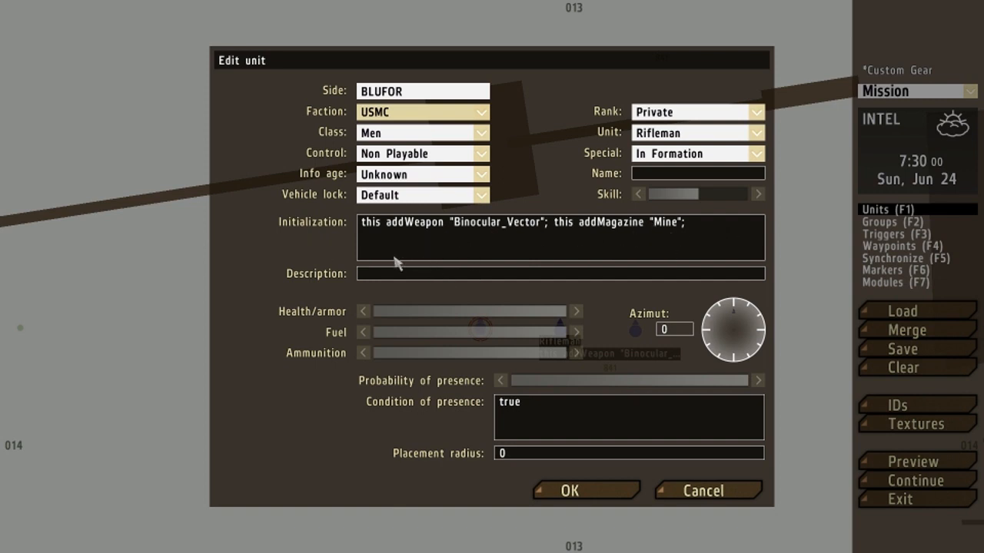
{"action": "mouse_move", "coordinate": [362, 227]}
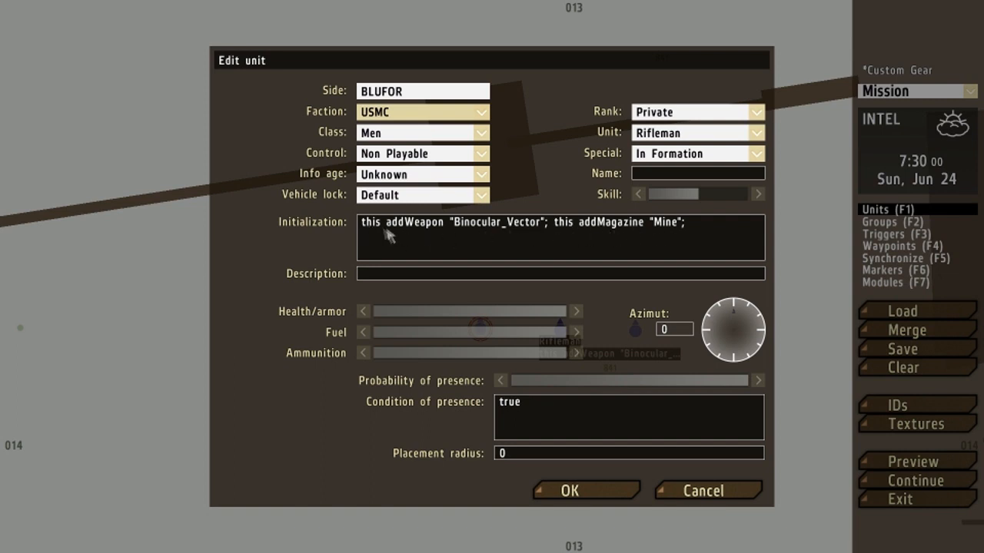
{"action": "mouse_move", "coordinate": [481, 236]}
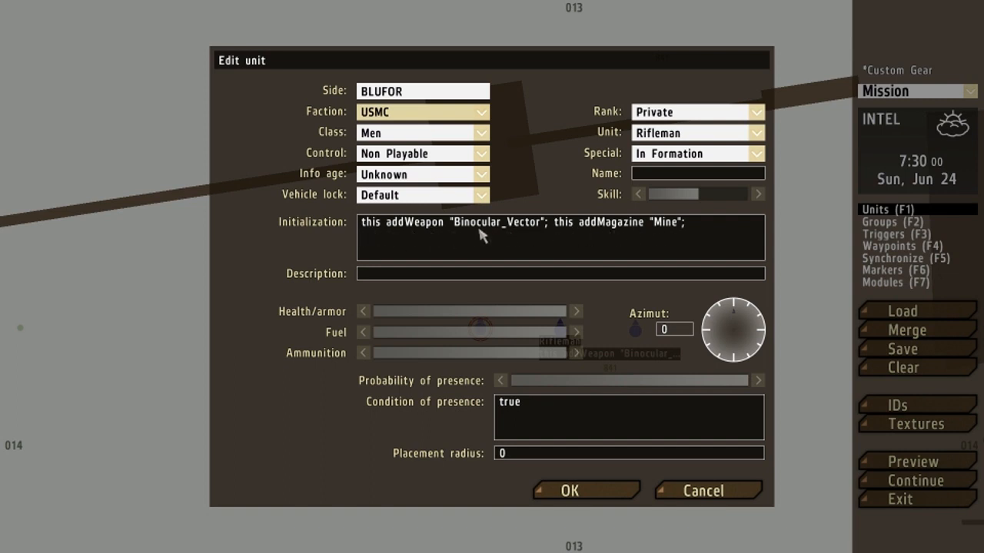
{"action": "mouse_move", "coordinate": [522, 223]}
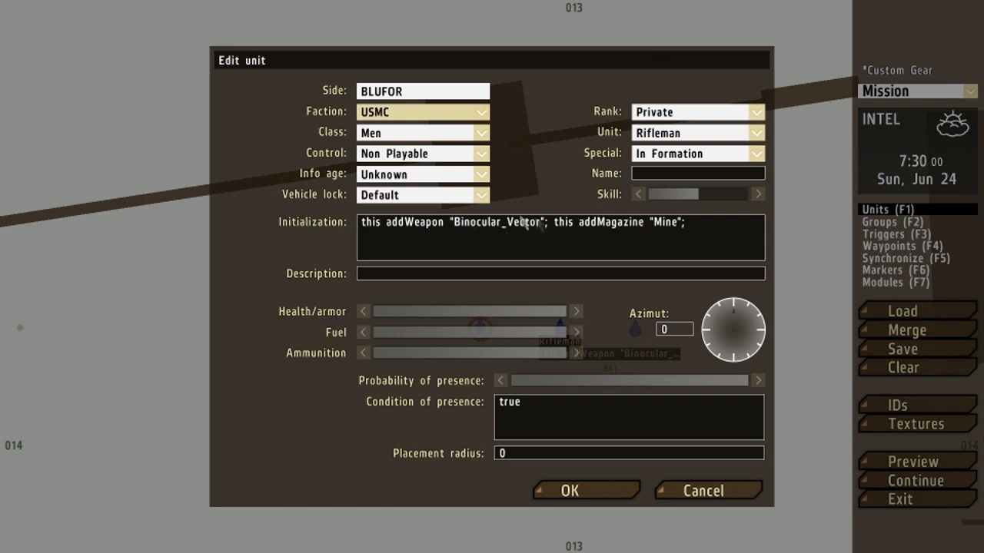
{"action": "mouse_move", "coordinate": [511, 240]}
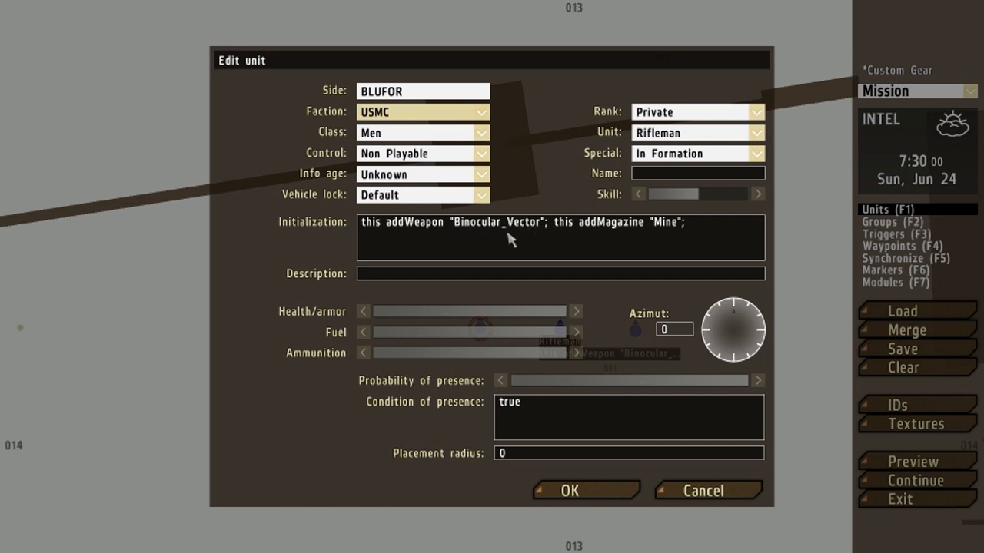
{"action": "mouse_move", "coordinate": [540, 234]}
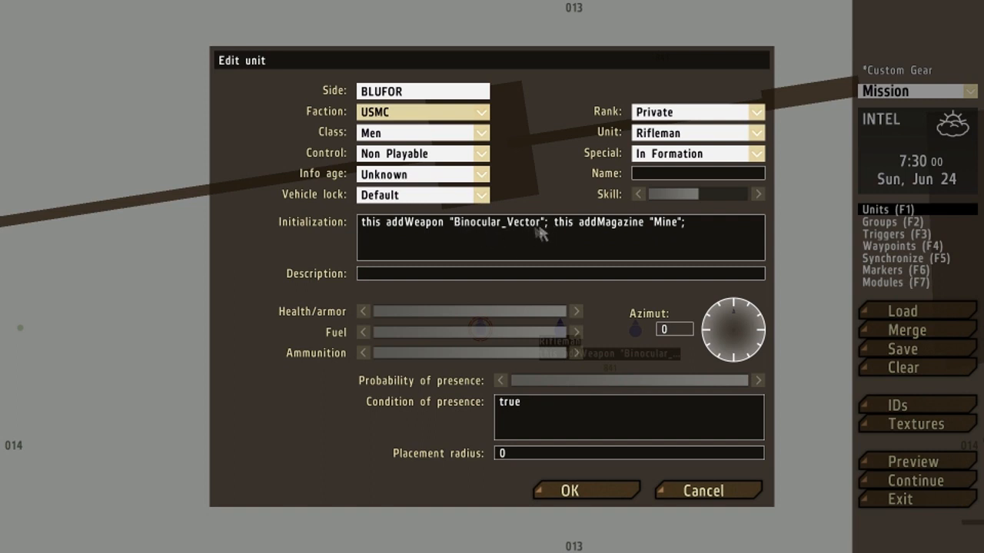
{"action": "mouse_move", "coordinate": [672, 234]}
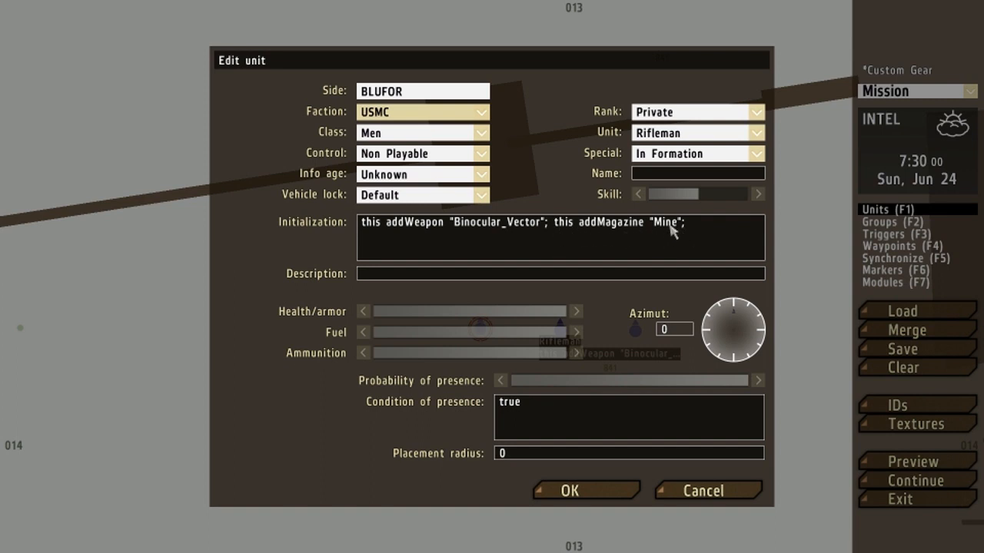
{"action": "mouse_move", "coordinate": [438, 232]}
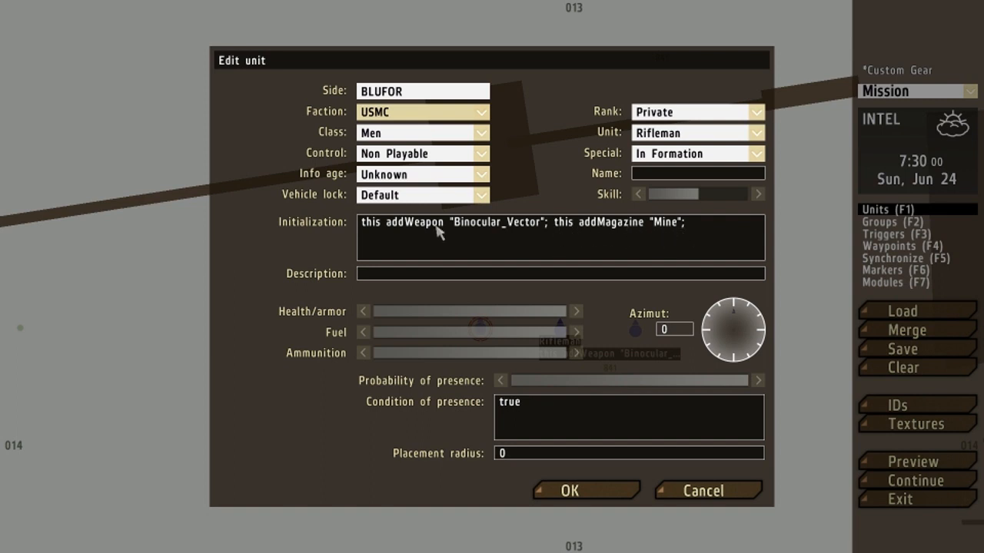
{"action": "mouse_move", "coordinate": [432, 259]}
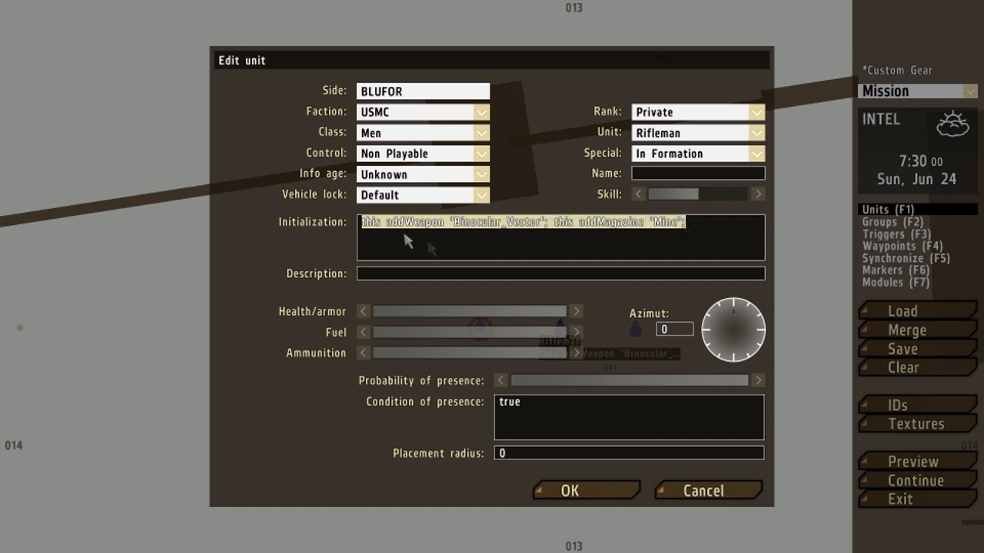
{"action": "mouse_move", "coordinate": [425, 232]}
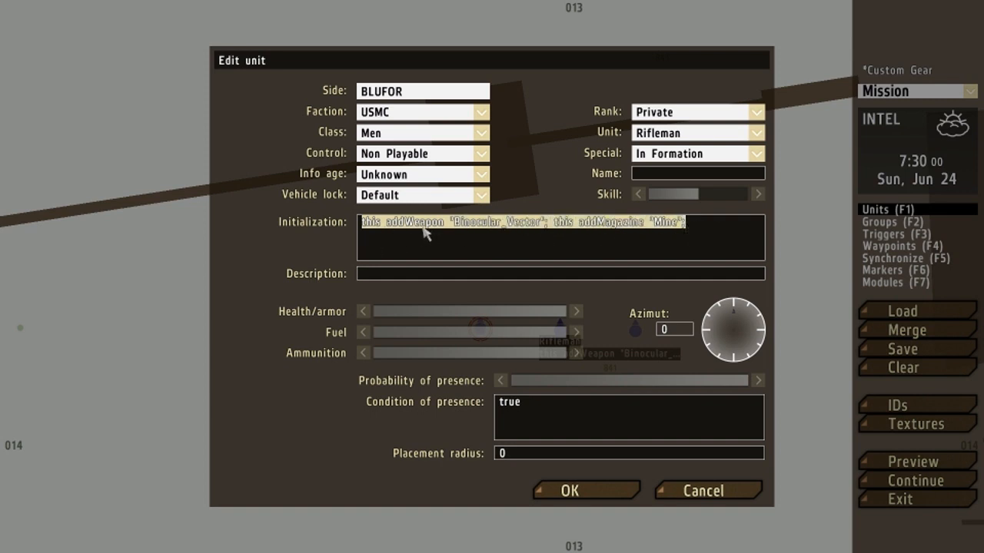
{"action": "mouse_move", "coordinate": [531, 230]}
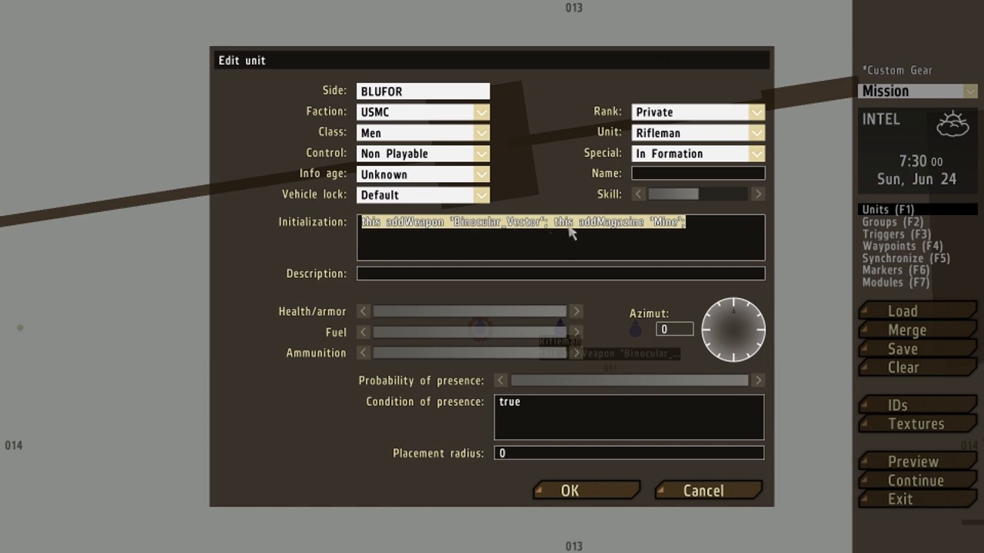
{"action": "mouse_move", "coordinate": [432, 243]}
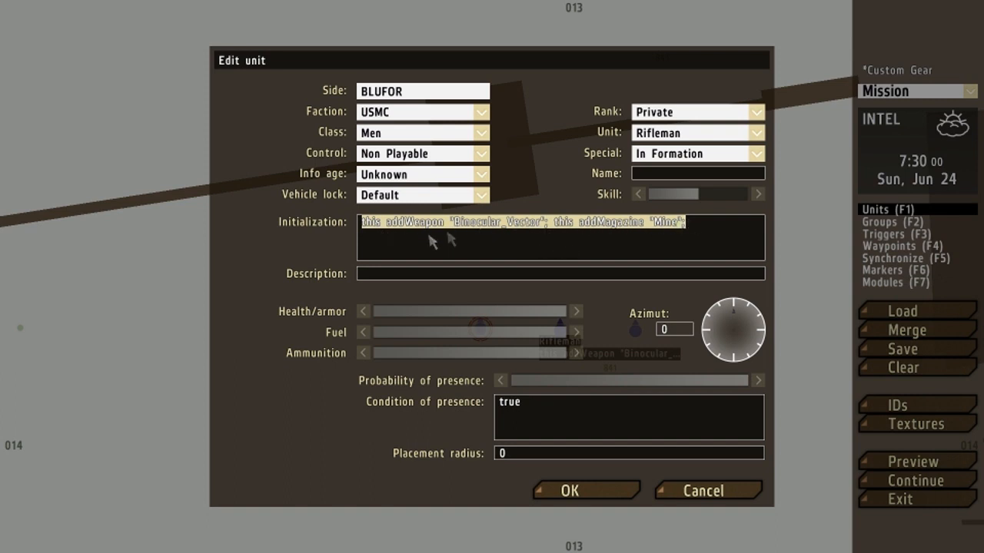
{"action": "mouse_move", "coordinate": [511, 246]}
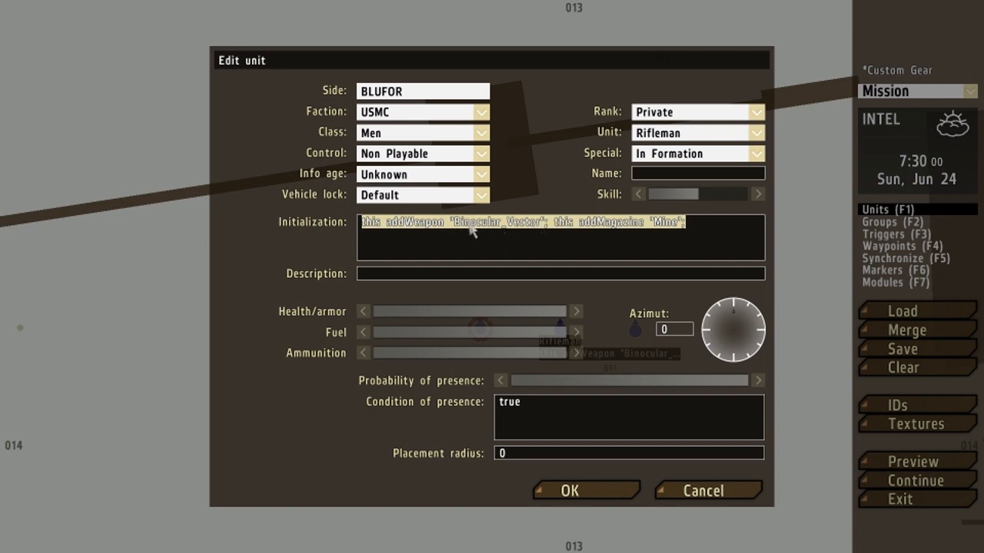
{"action": "mouse_move", "coordinate": [471, 244]}
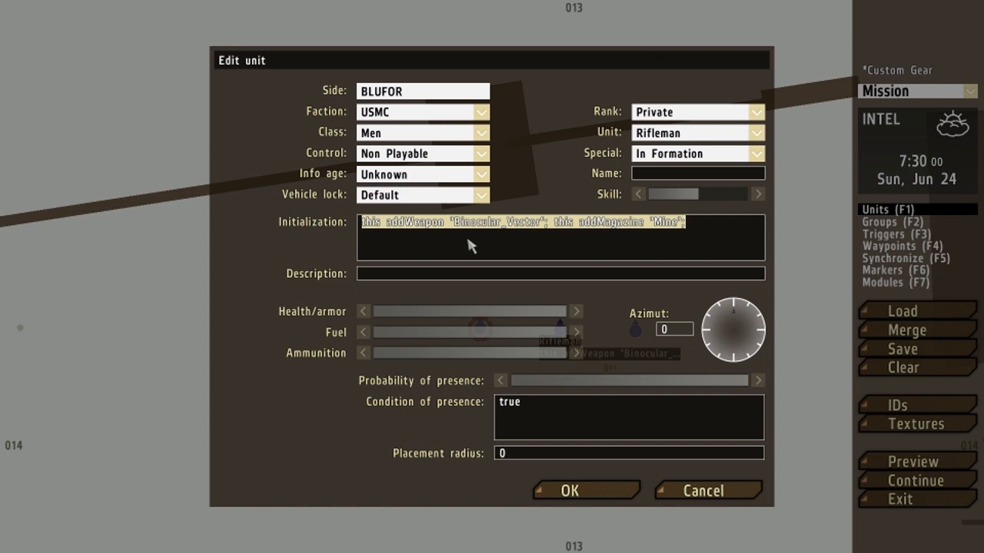
{"action": "mouse_move", "coordinate": [635, 234]}
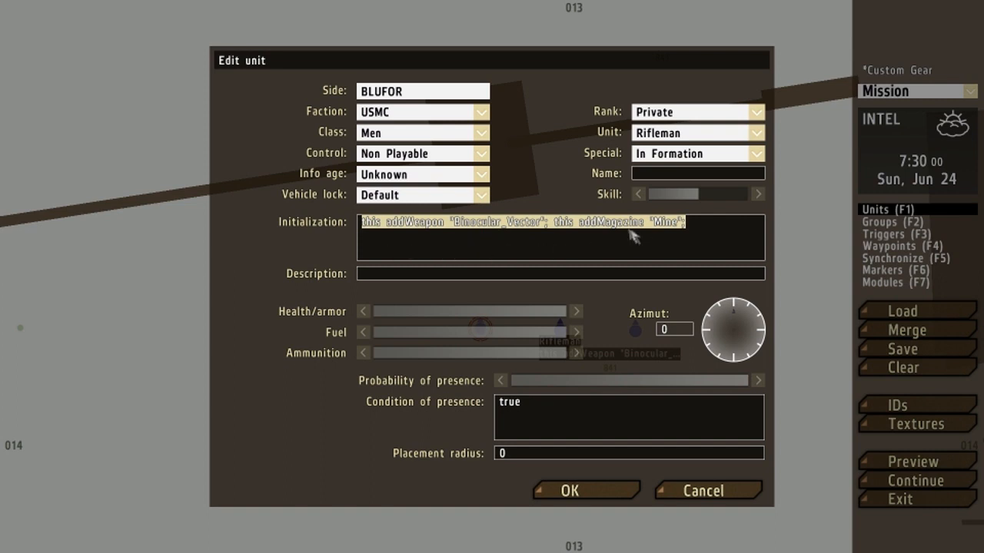
{"action": "mouse_move", "coordinate": [474, 232]}
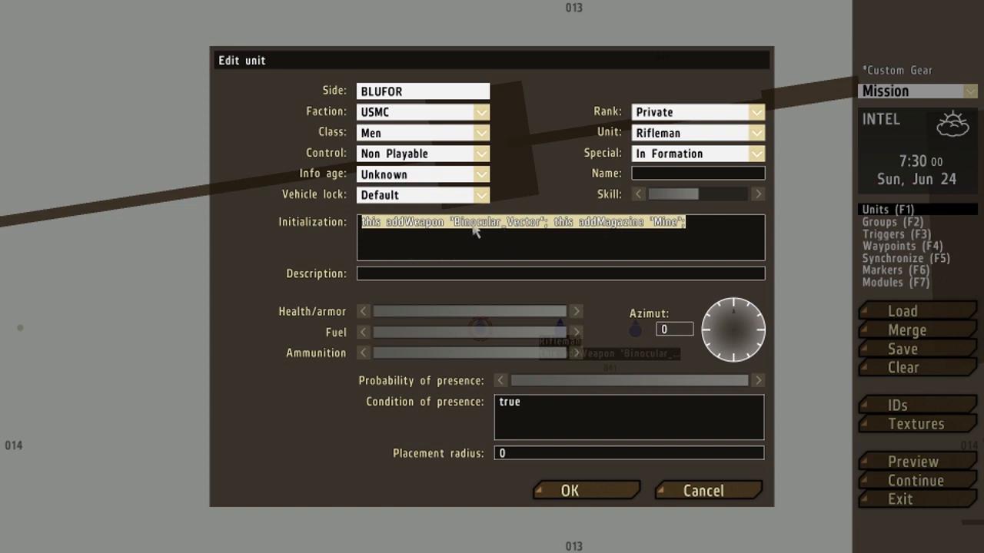
{"action": "left_click", "coordinate": [454, 222]}
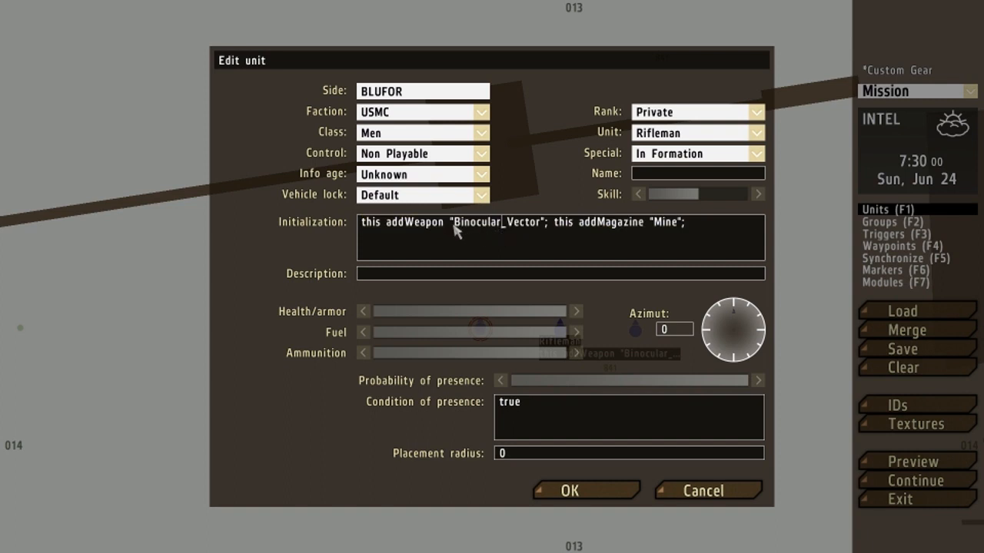
{"action": "double_click", "coordinate": [497, 222]}
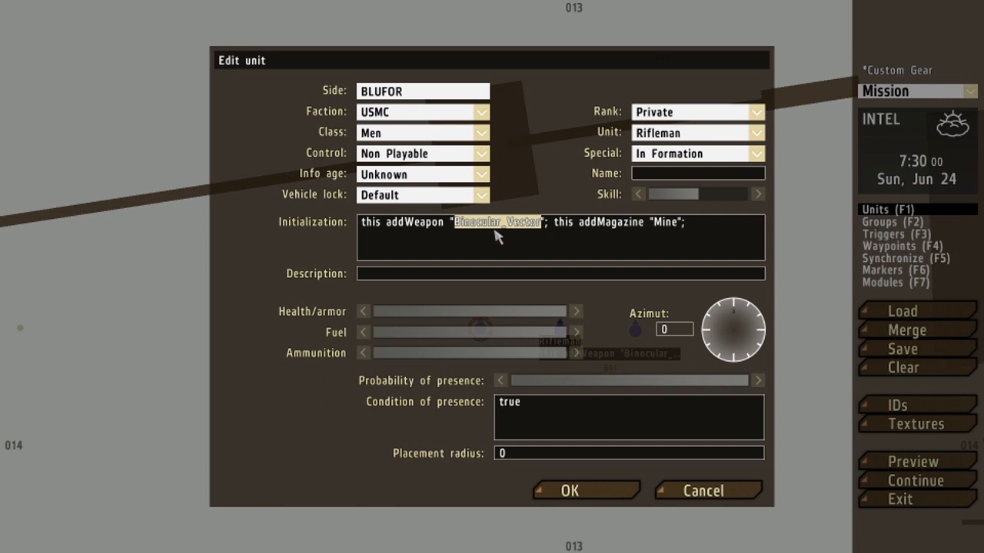
{"action": "mouse_move", "coordinate": [502, 242]}
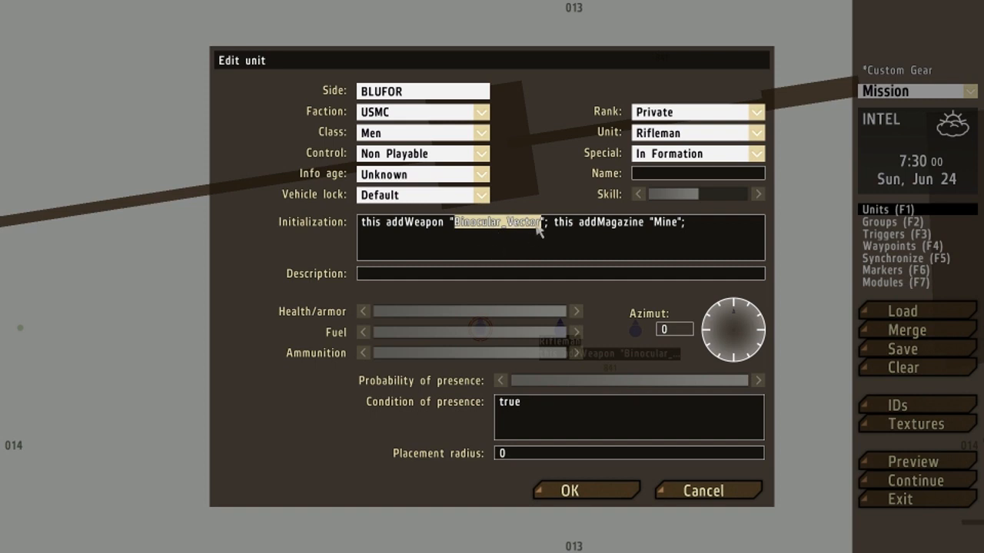
{"action": "mouse_move", "coordinate": [509, 240]}
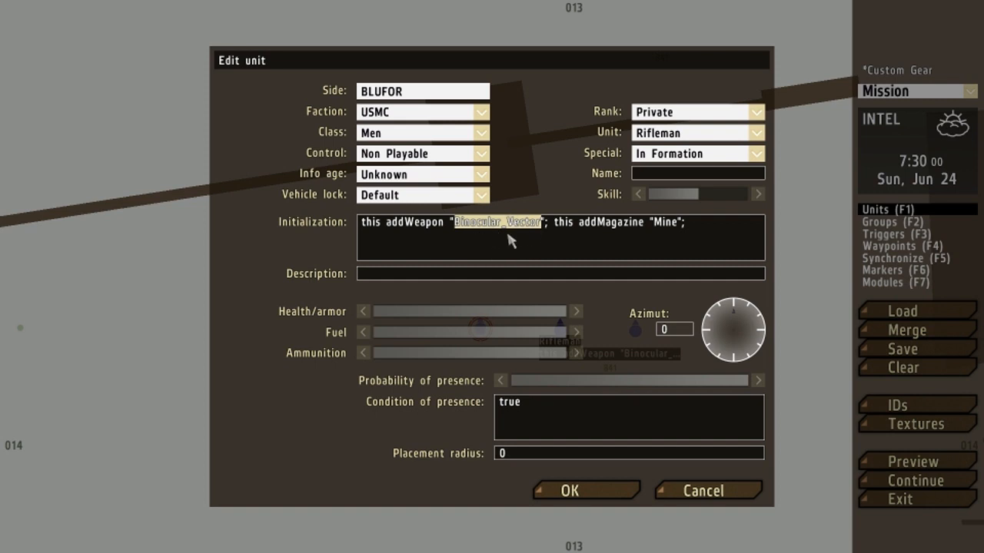
{"action": "mouse_move", "coordinate": [528, 233]}
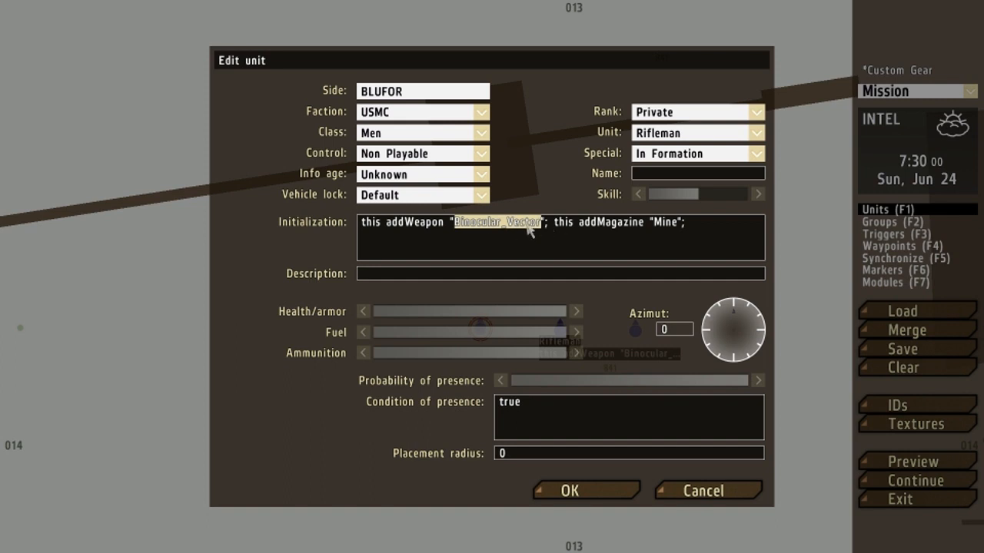
{"action": "mouse_move", "coordinate": [521, 236]}
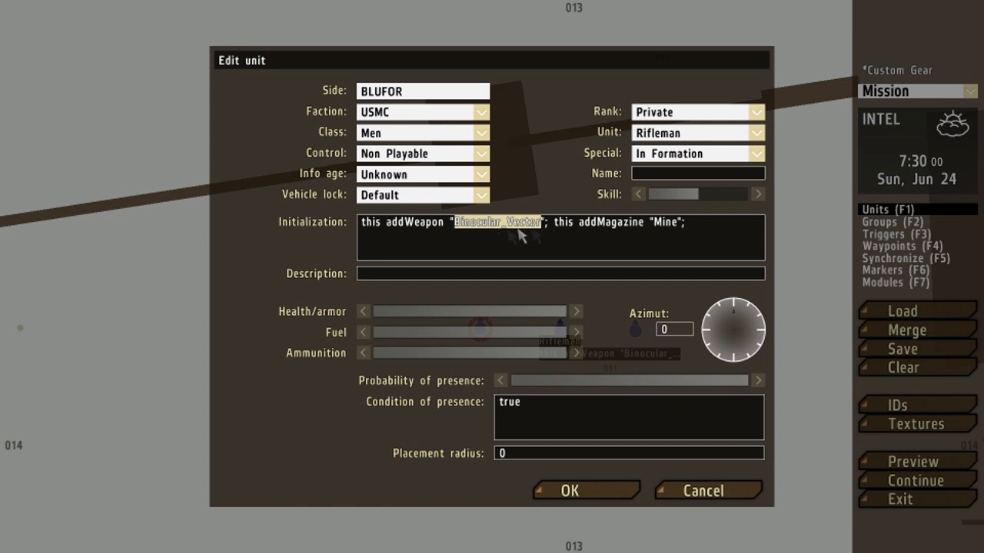
{"action": "mouse_move", "coordinate": [498, 230]}
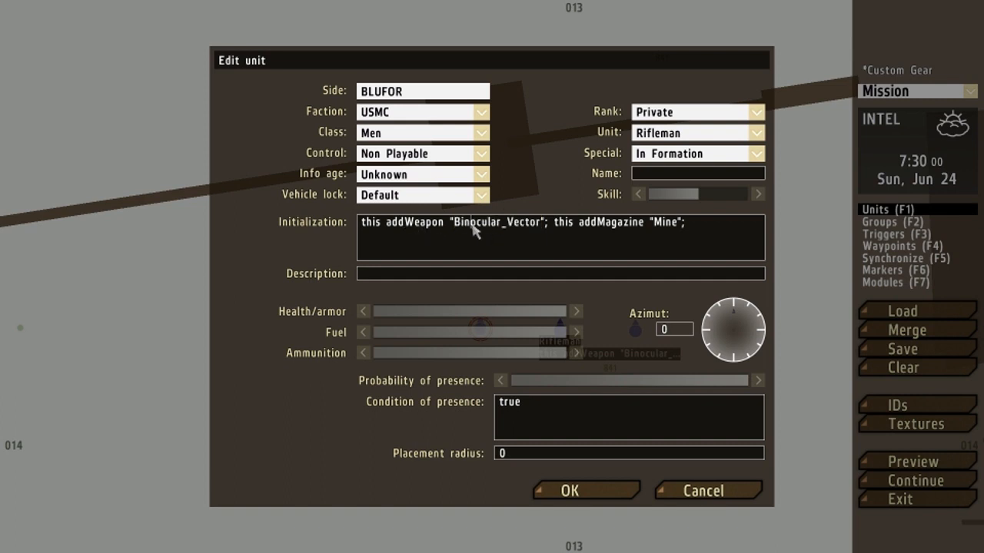
{"action": "mouse_move", "coordinate": [403, 237]}
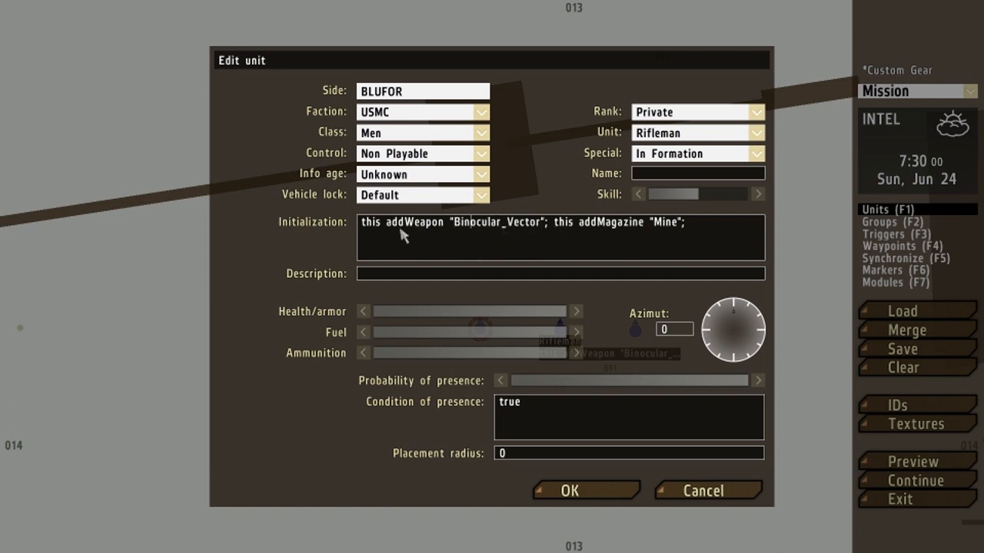
{"action": "mouse_move", "coordinate": [436, 232]}
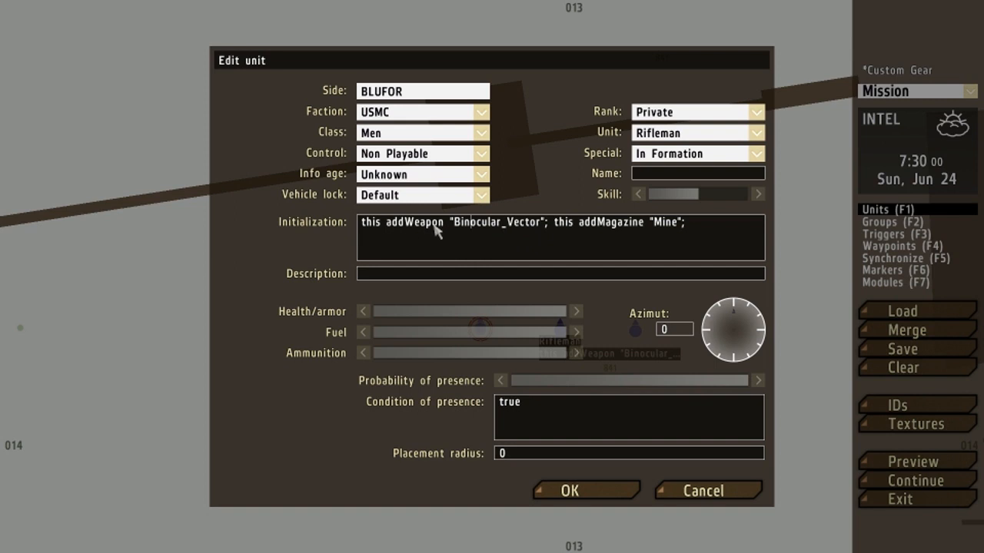
{"action": "mouse_move", "coordinate": [577, 235]}
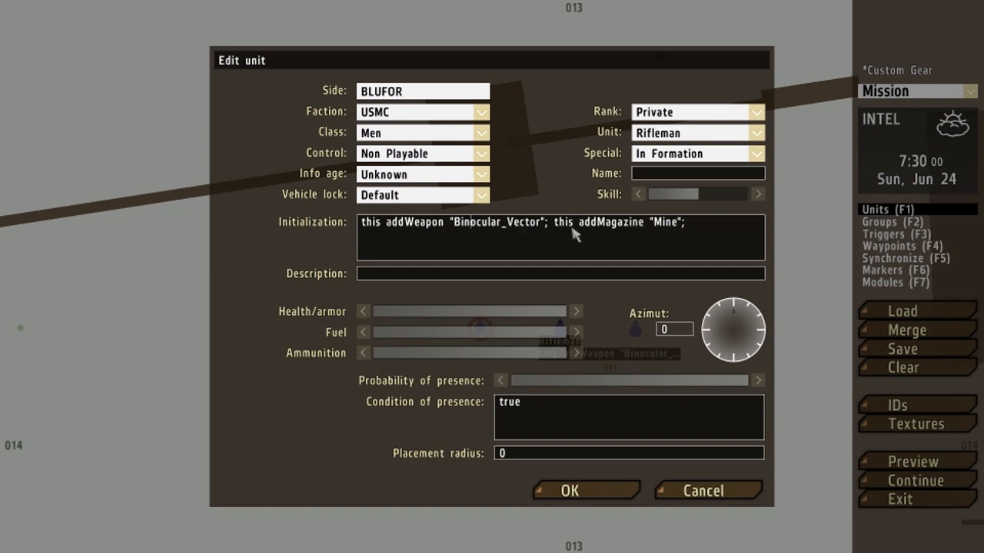
{"action": "mouse_move", "coordinate": [646, 235]}
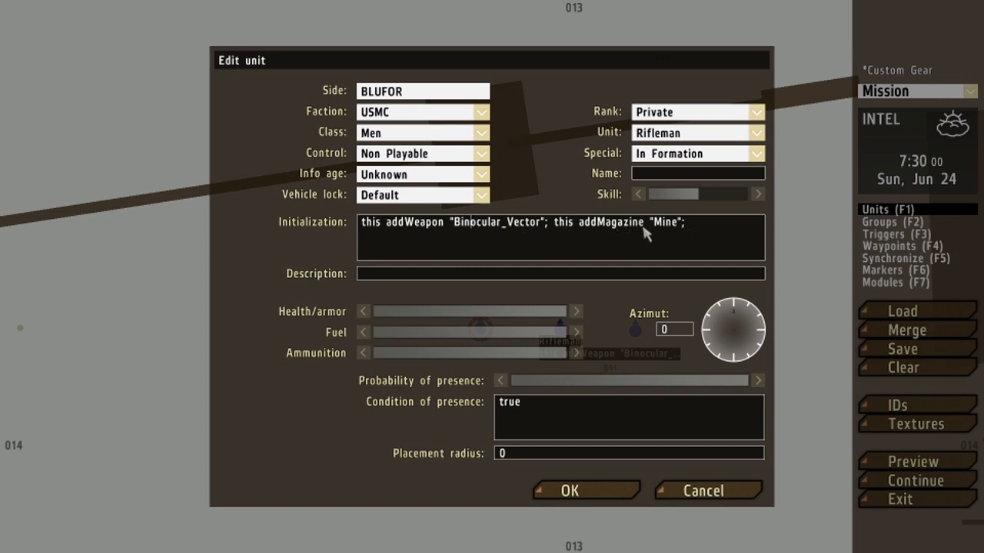
{"action": "mouse_move", "coordinate": [670, 230]}
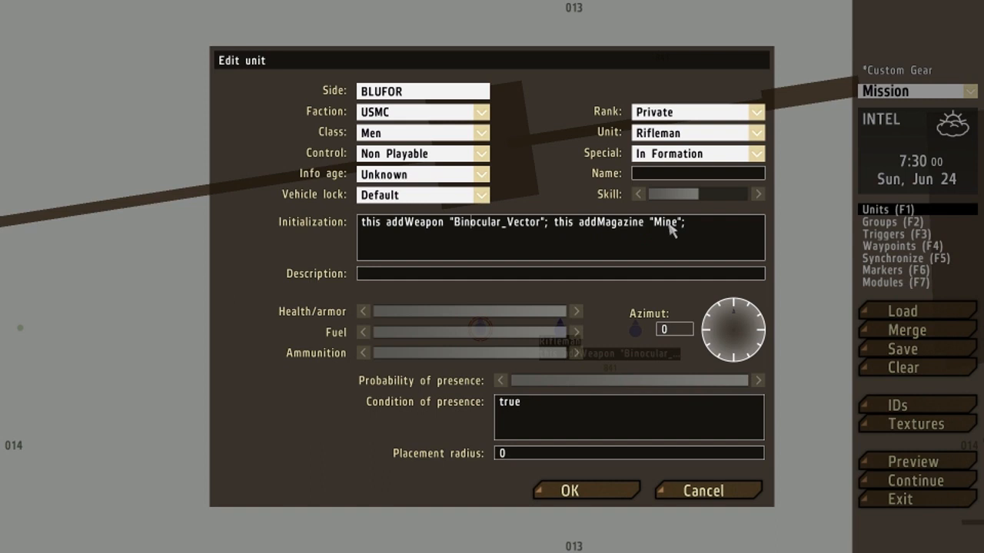
Accept the rifleman's M16A4, mine and rangefinder gear and launch the mission preview
{"action": "left_click", "coordinate": [568, 491]}
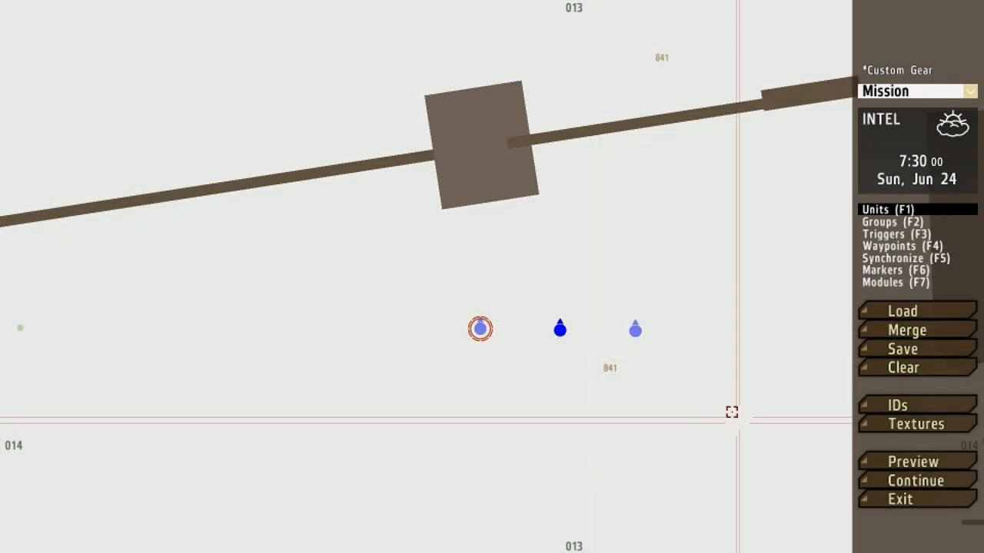
{"action": "double_click", "coordinate": [479, 329]}
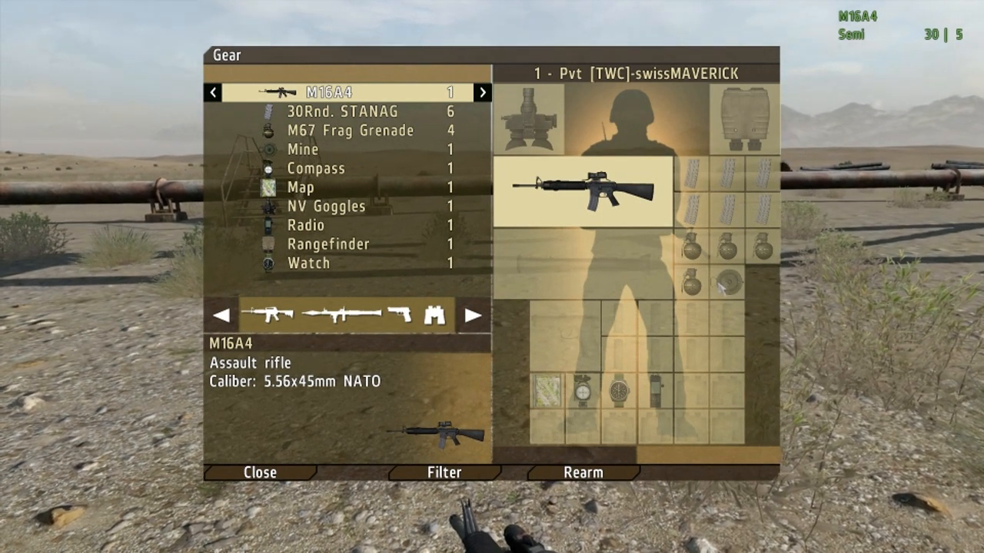
Inspect the in-game gear for the mine and rangefinder, then pause the preview
{"action": "left_click", "coordinate": [331, 243]}
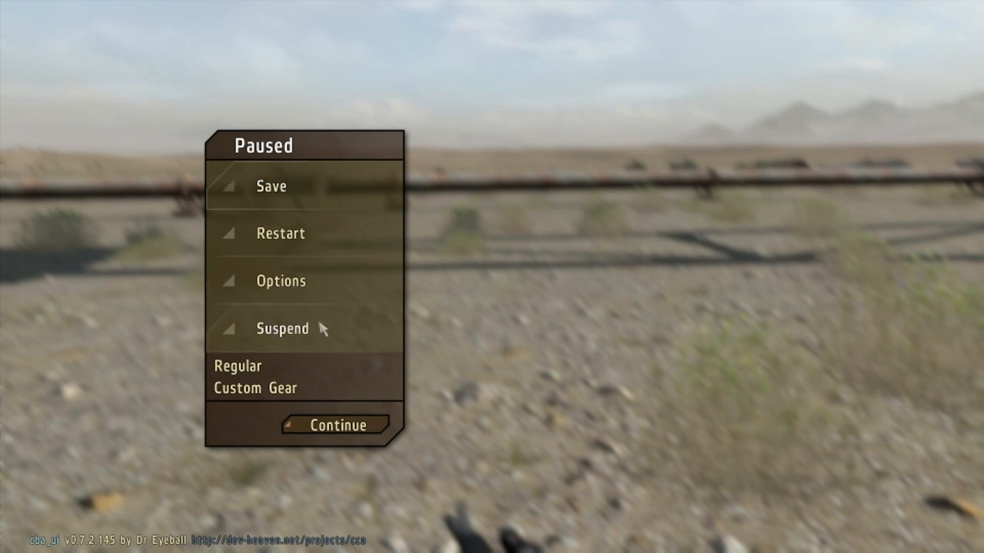
Suspend the preview and open the second rifleman with the M16A4_GL replacement loadout
{"action": "left_click", "coordinate": [254, 387]}
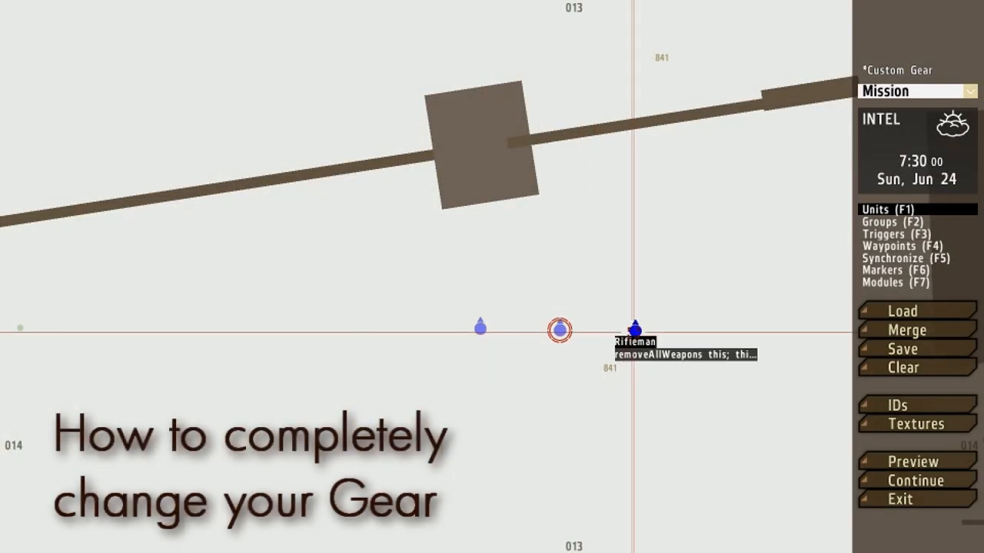
{"action": "double_click", "coordinate": [634, 327]}
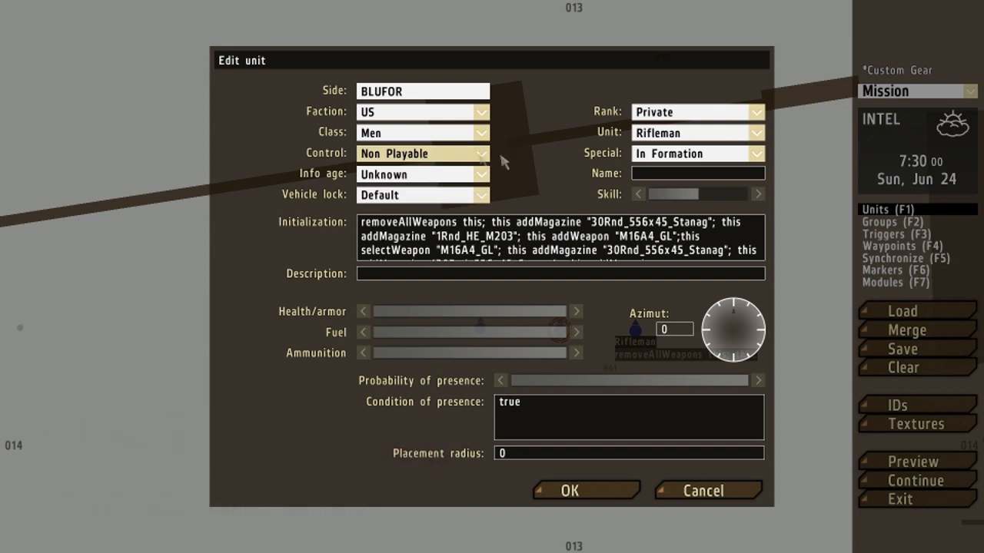
{"action": "mouse_move", "coordinate": [449, 143]}
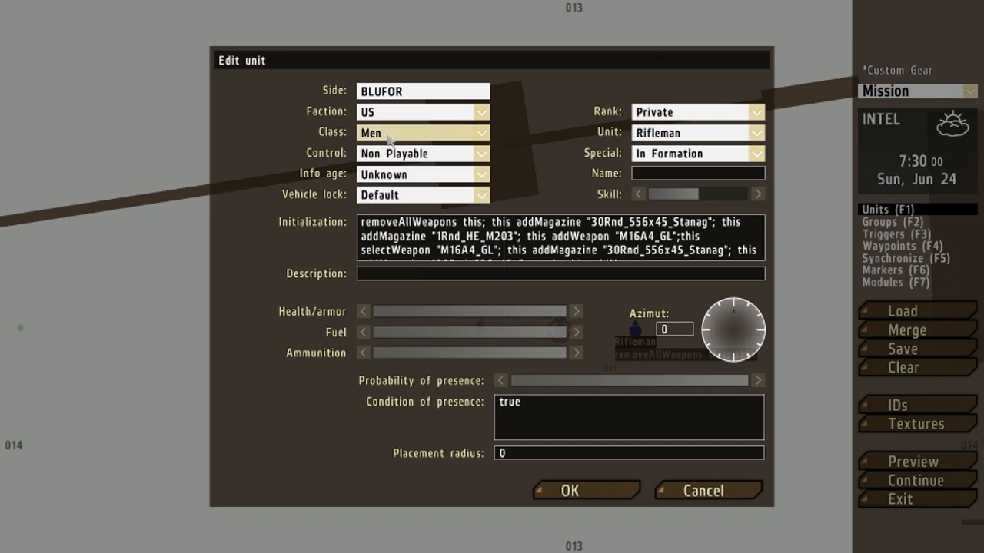
{"action": "mouse_move", "coordinate": [588, 242]}
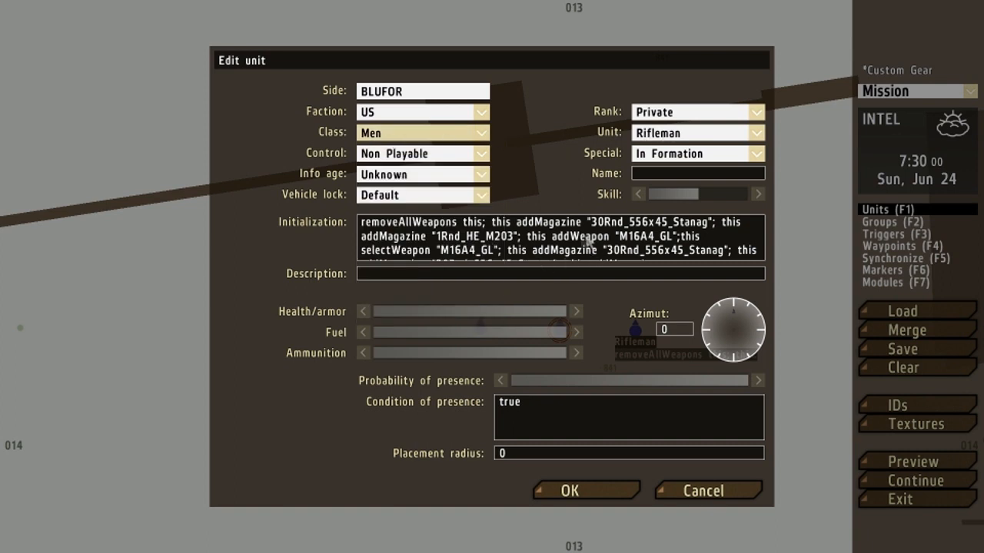
{"action": "mouse_move", "coordinate": [540, 258]}
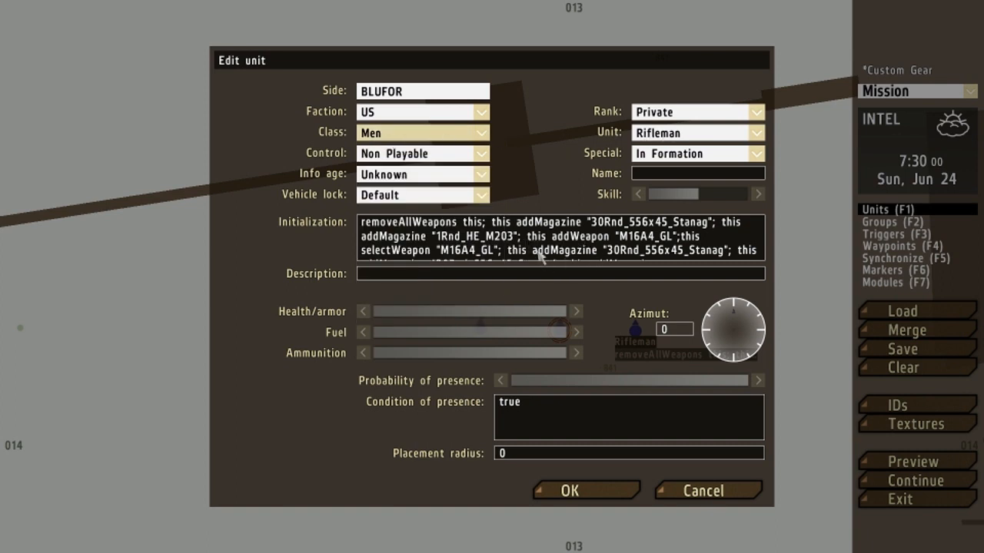
{"action": "mouse_move", "coordinate": [602, 253]}
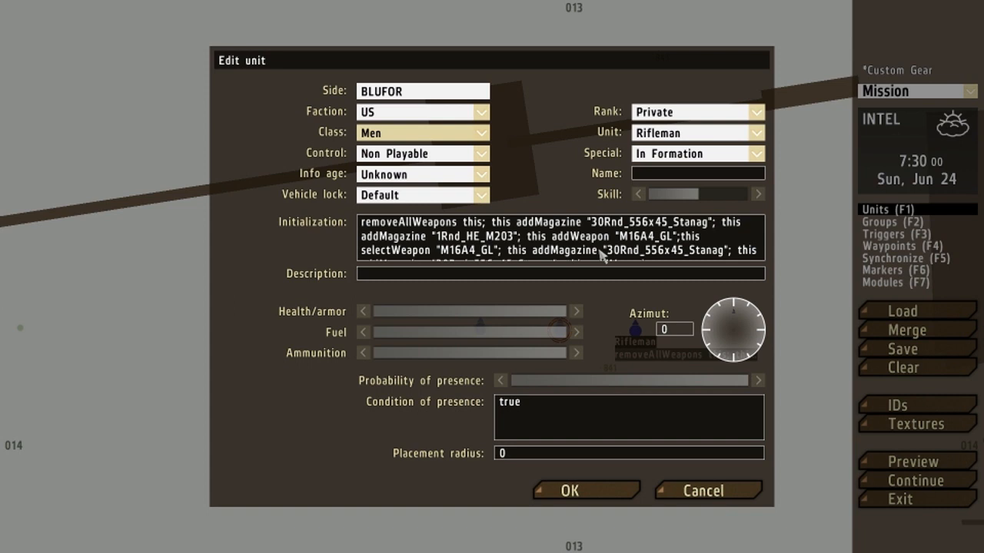
{"action": "mouse_move", "coordinate": [655, 236]}
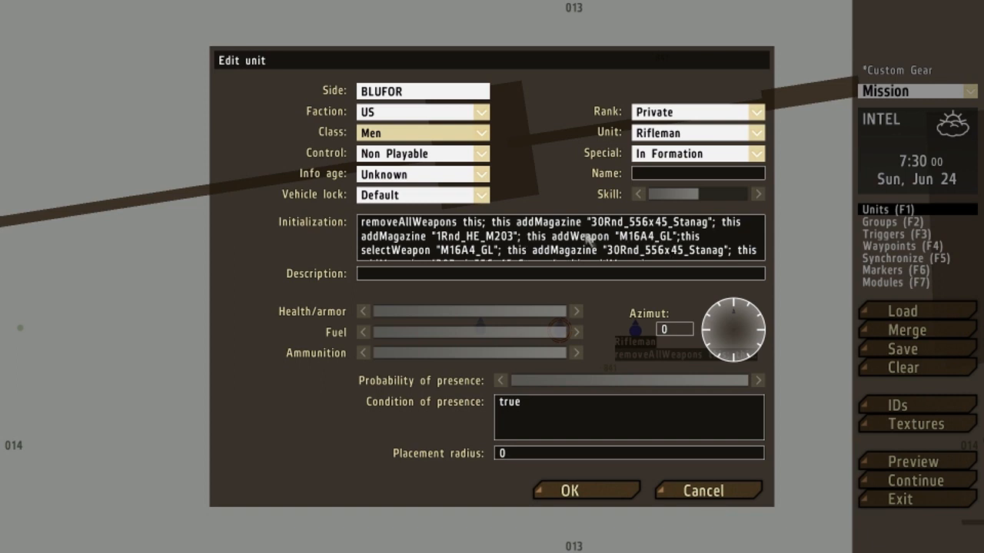
{"action": "mouse_move", "coordinate": [518, 244]}
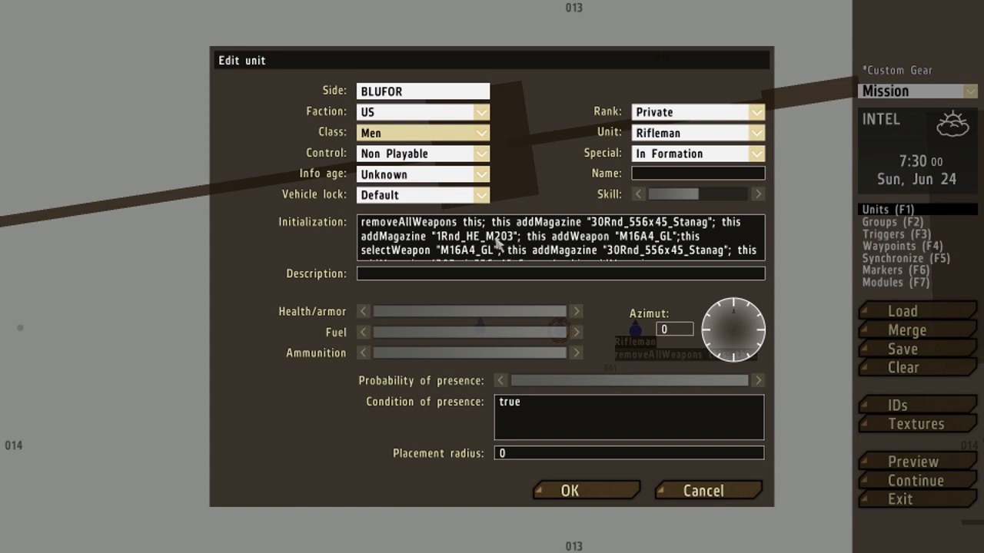
{"action": "mouse_move", "coordinate": [514, 248]}
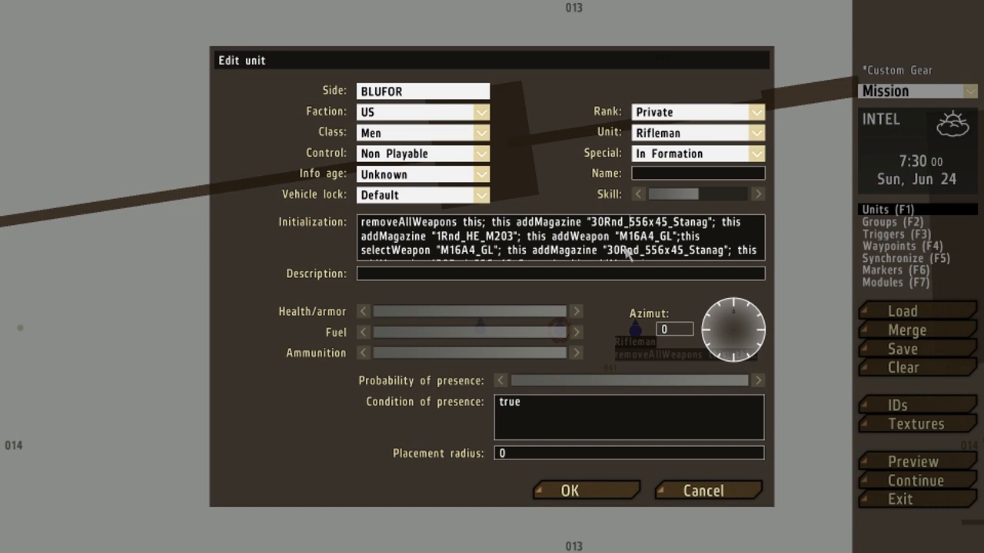
{"action": "mouse_move", "coordinate": [527, 250]}
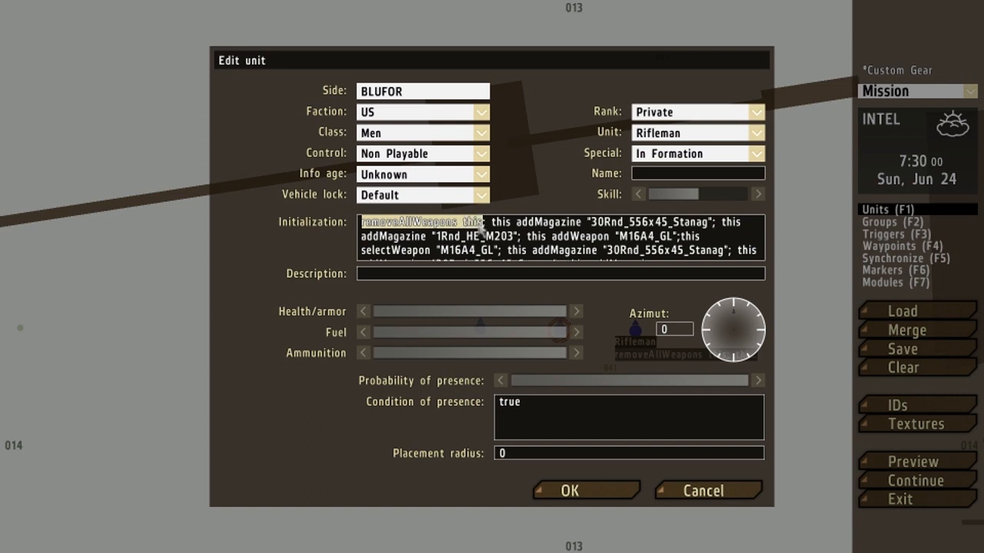
{"action": "mouse_move", "coordinate": [422, 237]}
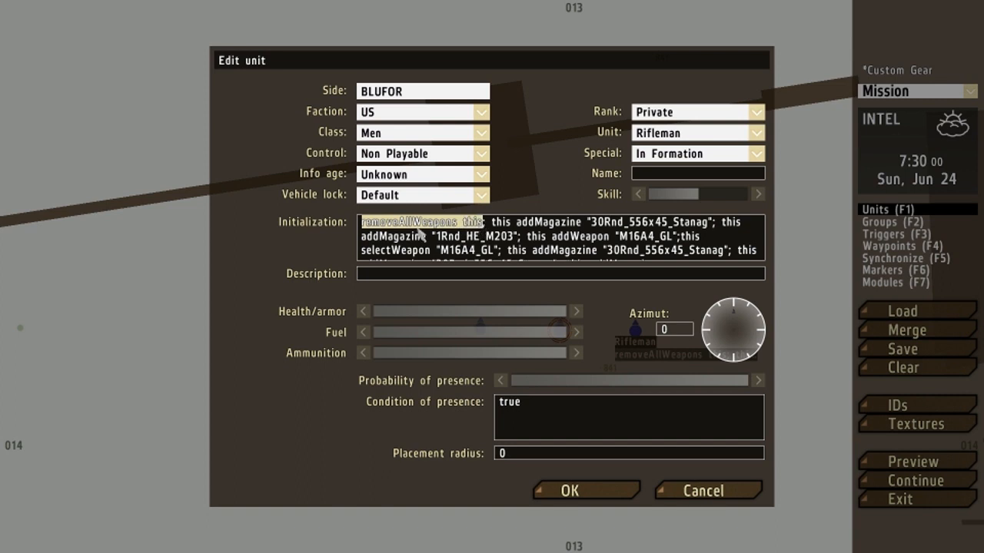
{"action": "mouse_move", "coordinate": [483, 237]}
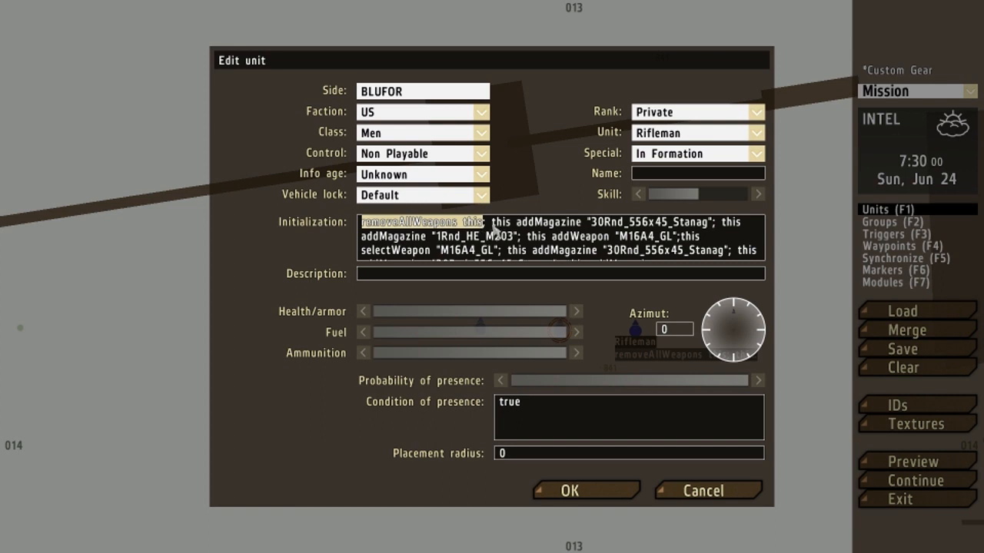
{"action": "left_click", "coordinate": [492, 223]}
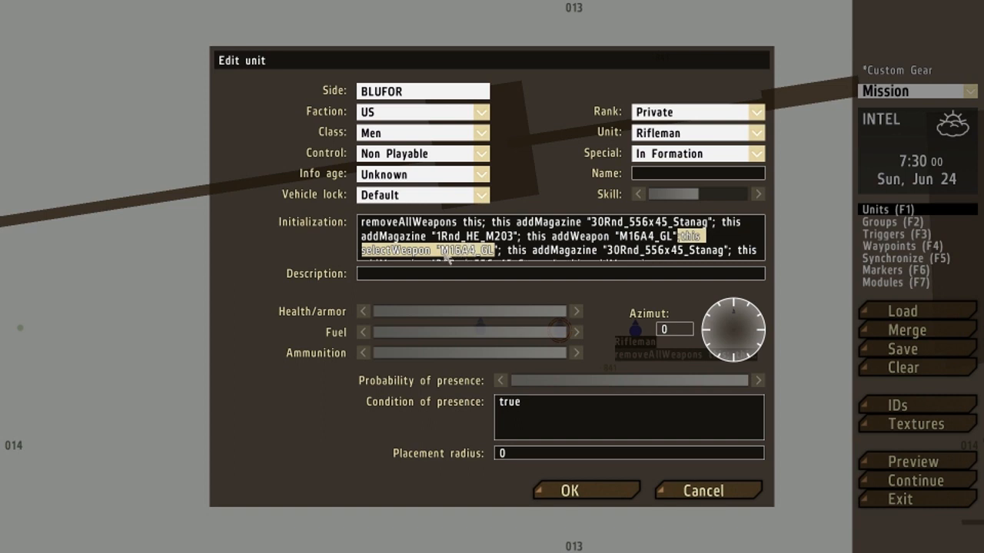
{"action": "mouse_move", "coordinate": [542, 229]}
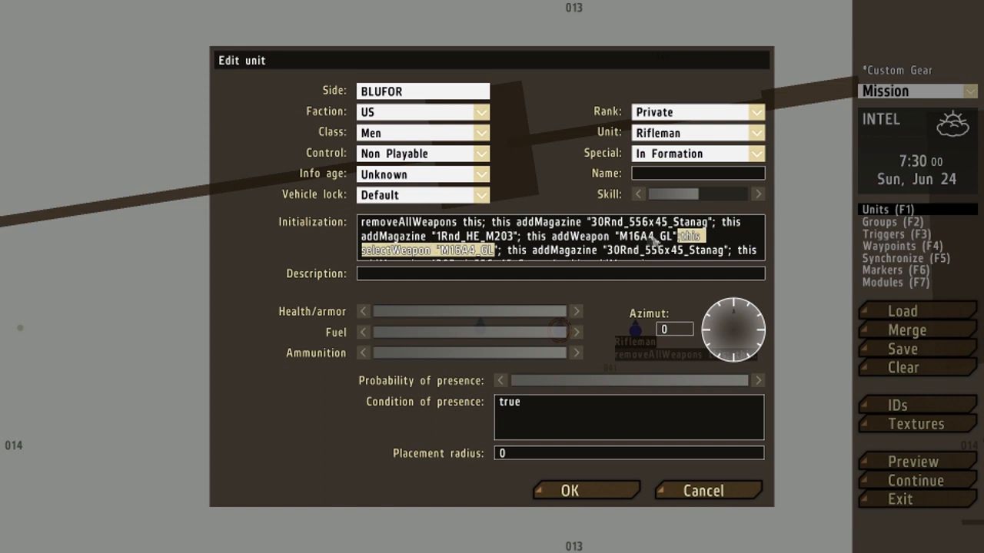
{"action": "mouse_move", "coordinate": [442, 261]}
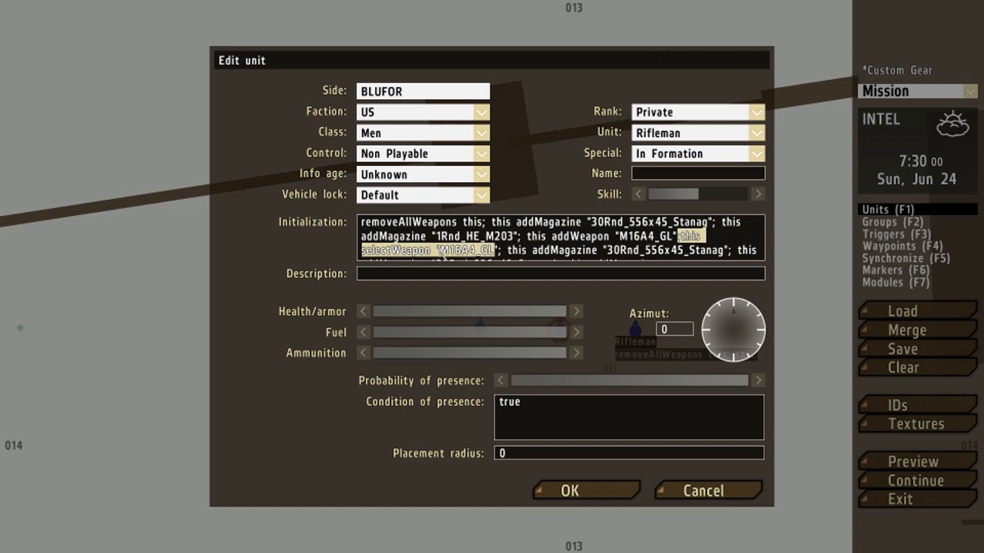
{"action": "mouse_move", "coordinate": [472, 265]}
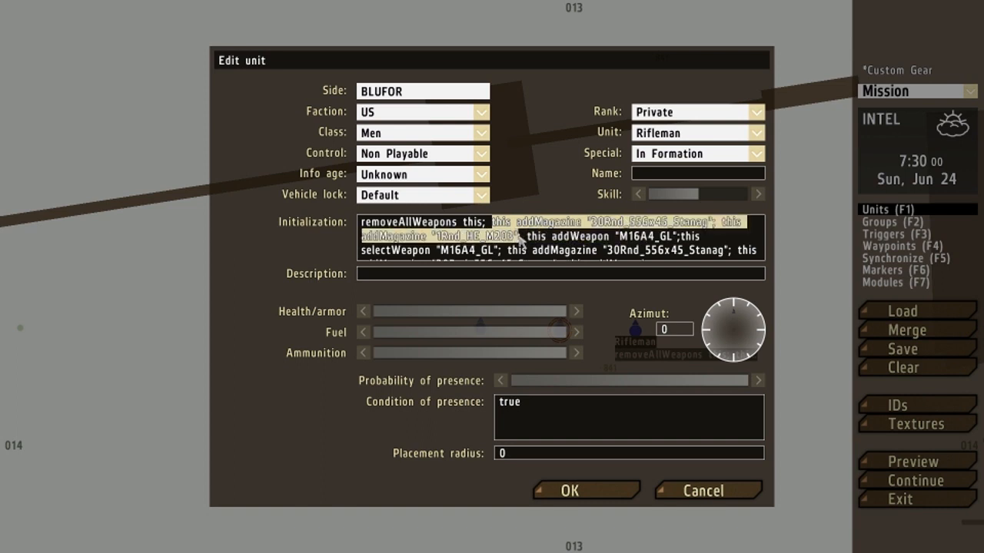
{"action": "mouse_move", "coordinate": [521, 243]}
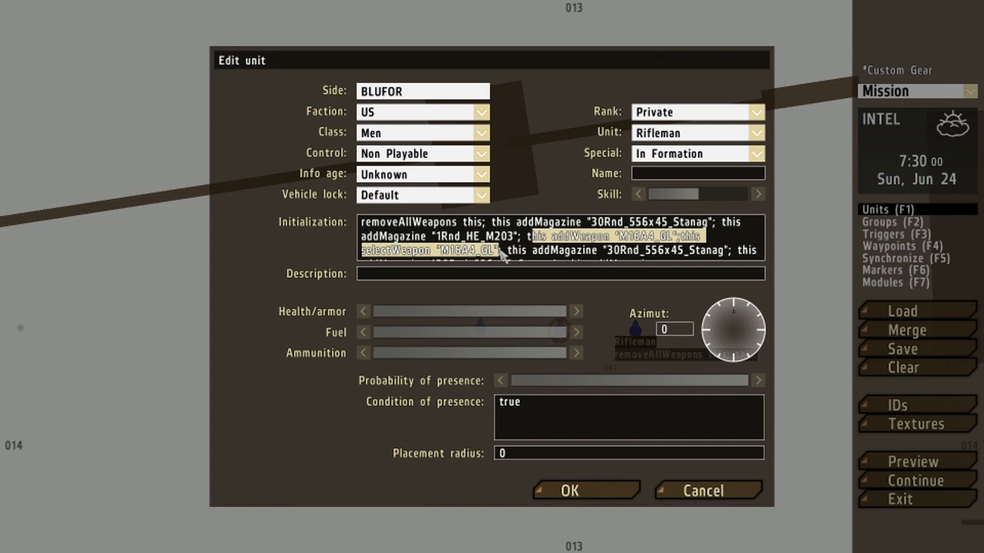
{"action": "mouse_move", "coordinate": [500, 255]}
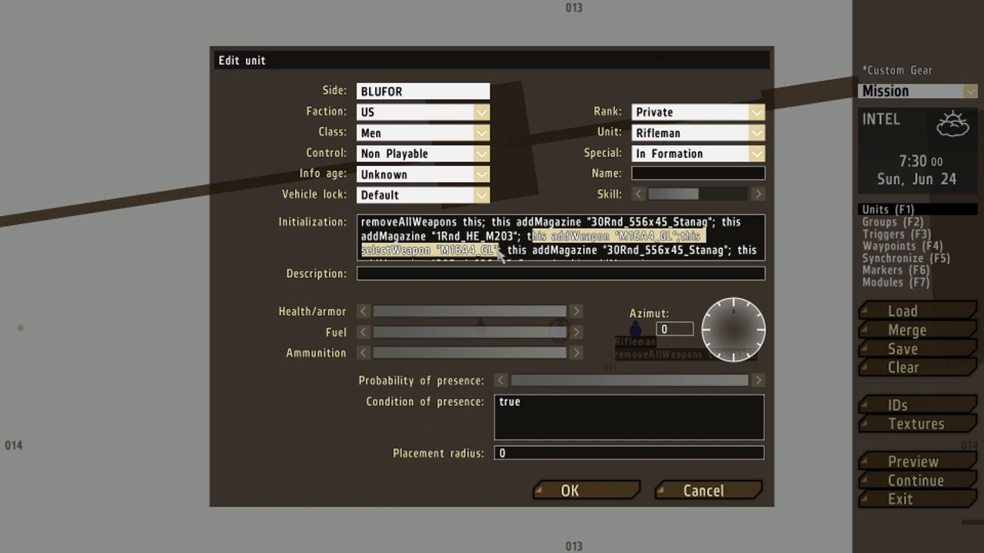
{"action": "mouse_move", "coordinate": [508, 256]}
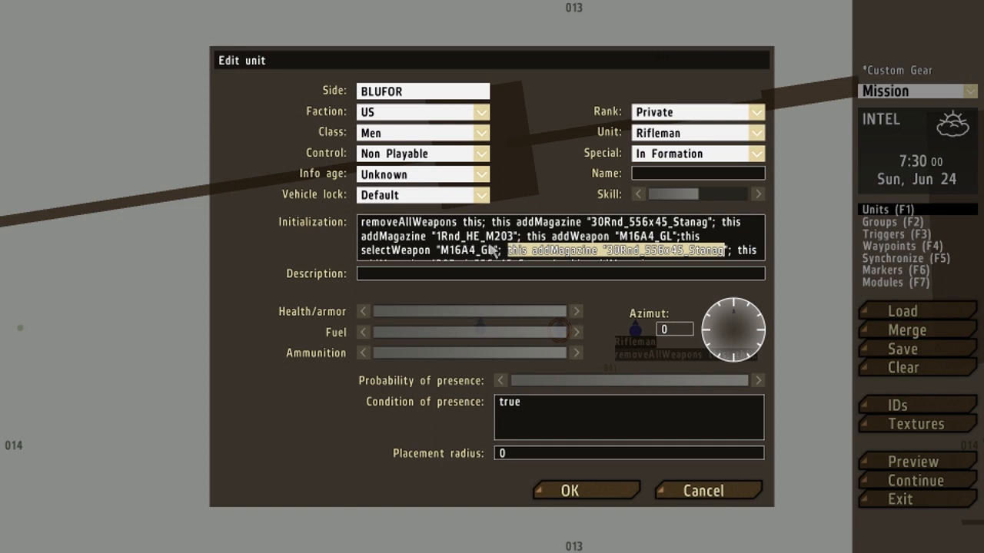
Add Stanag, 1Rnd_HE_M203 and SmokeShellGreen magazines plus Binocular_Vector to the init script
{"action": "left_click", "coordinate": [514, 249]}
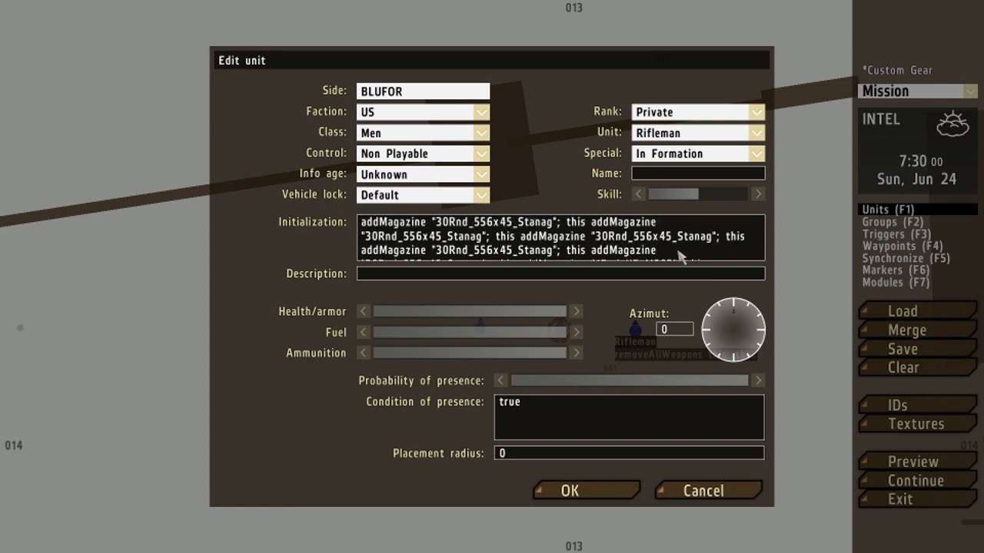
{"action": "scroll", "scroll_direction": "down", "scroll_amount": 3}
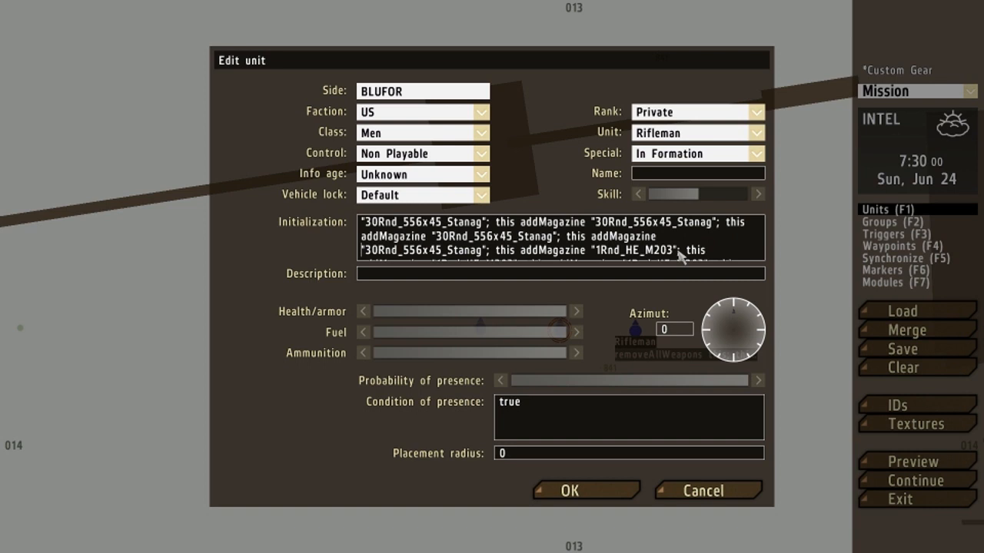
{"action": "mouse_move", "coordinate": [457, 242]}
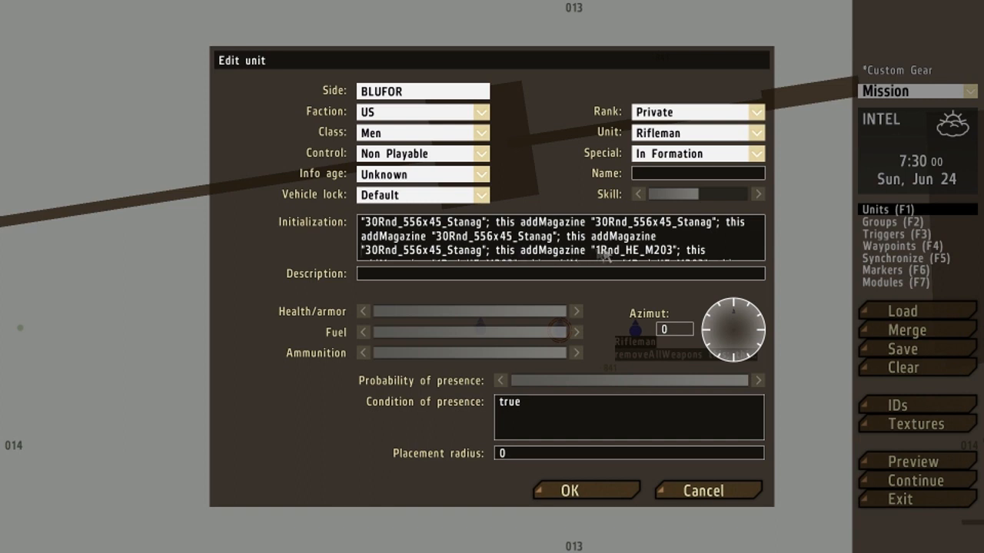
{"action": "mouse_move", "coordinate": [632, 259]}
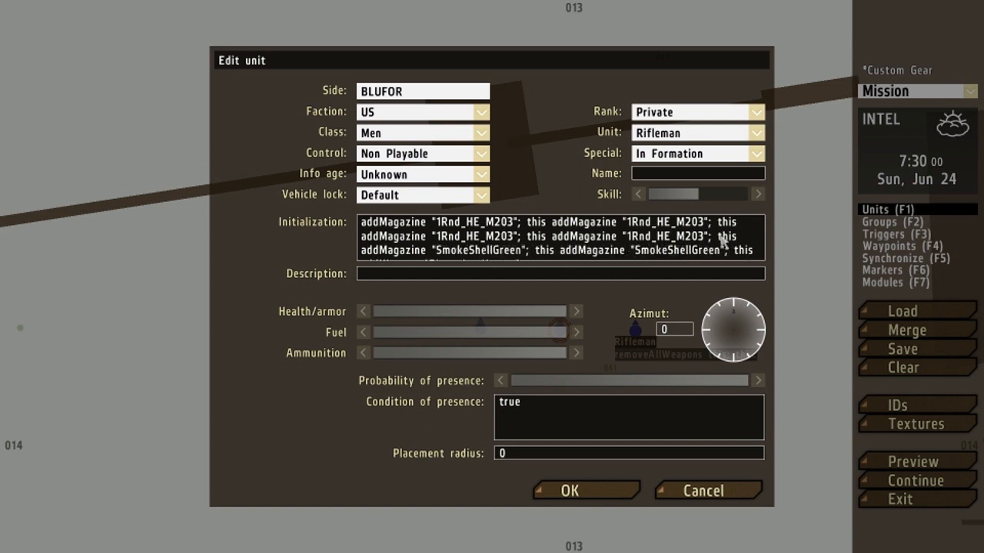
{"action": "mouse_move", "coordinate": [438, 260]}
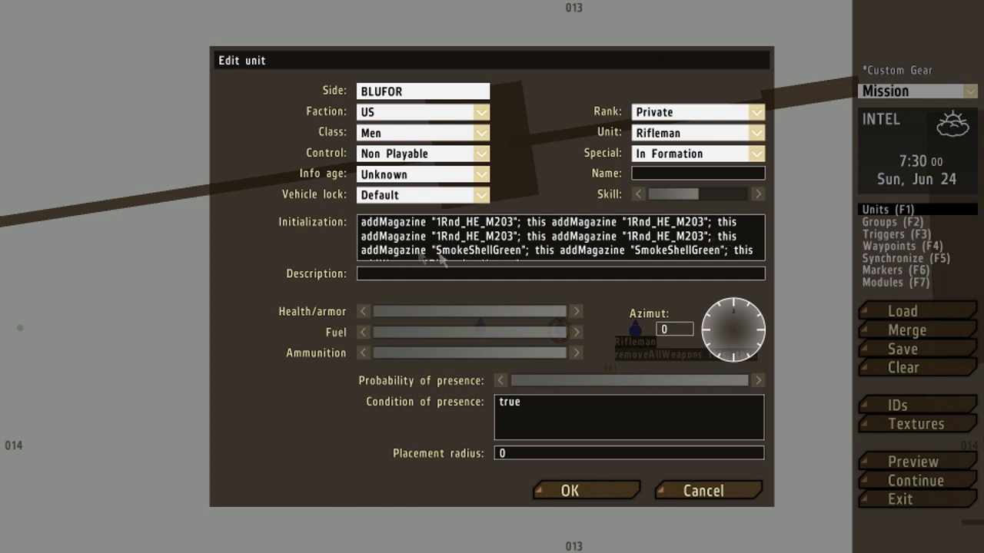
{"action": "mouse_move", "coordinate": [535, 261]}
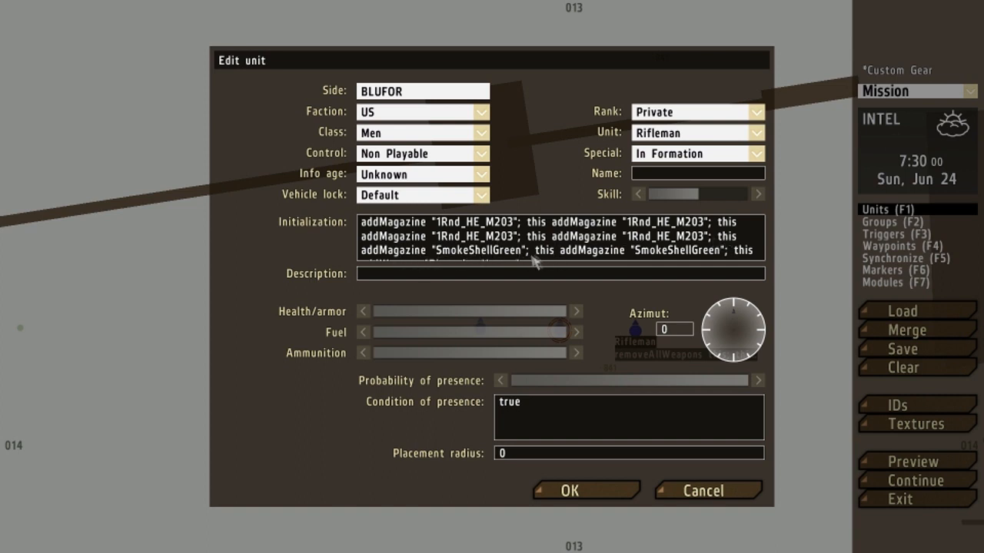
{"action": "mouse_move", "coordinate": [650, 257]}
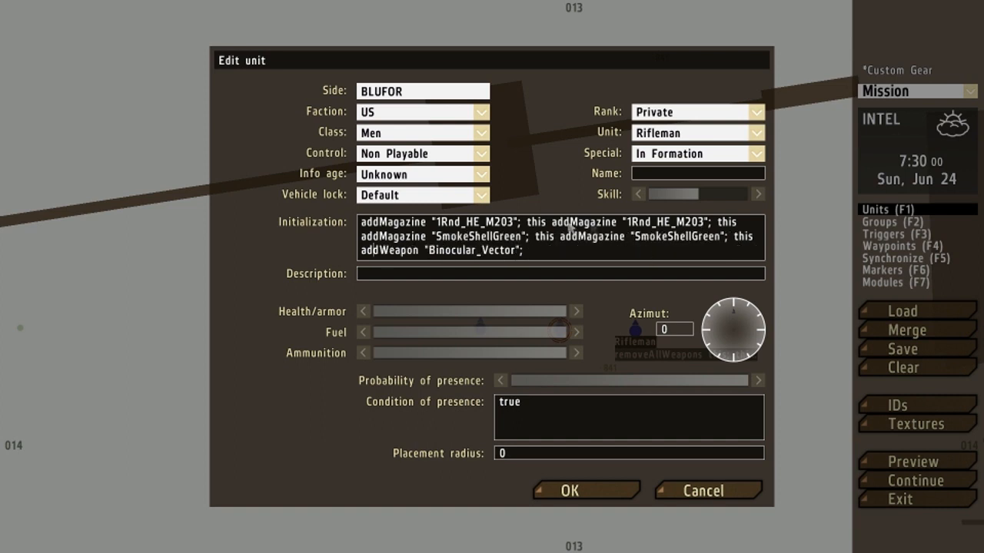
{"action": "mouse_move", "coordinate": [515, 260]}
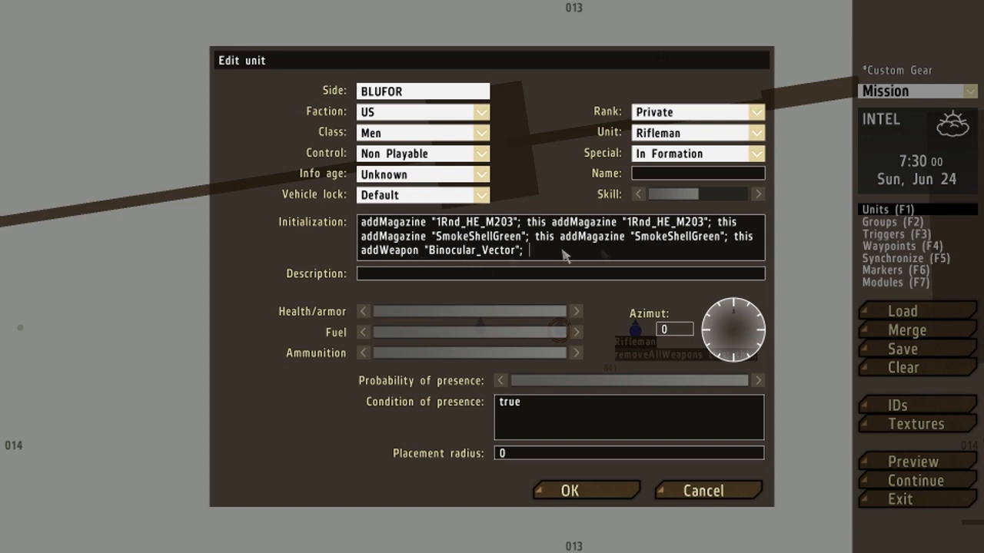
{"action": "mouse_move", "coordinate": [476, 250]}
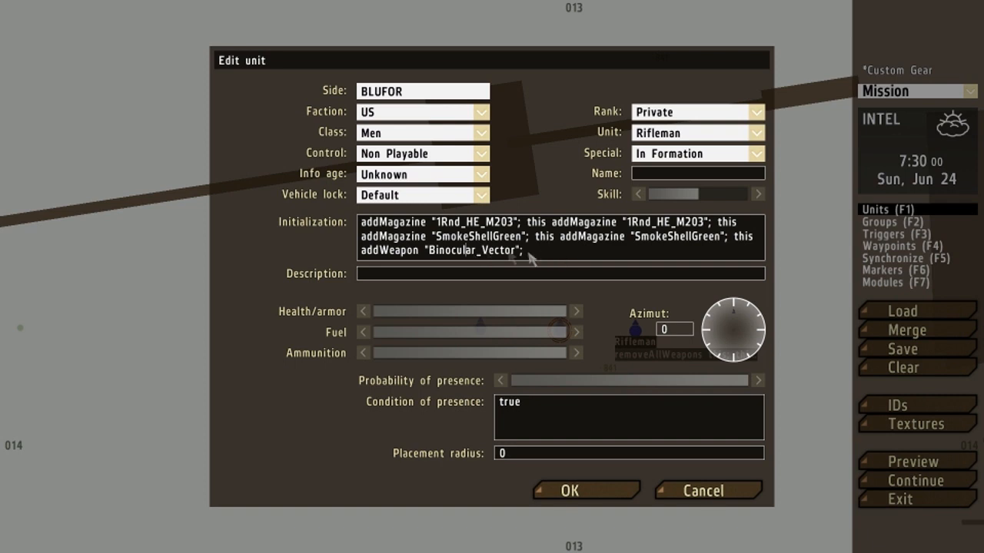
{"action": "mouse_move", "coordinate": [530, 241]}
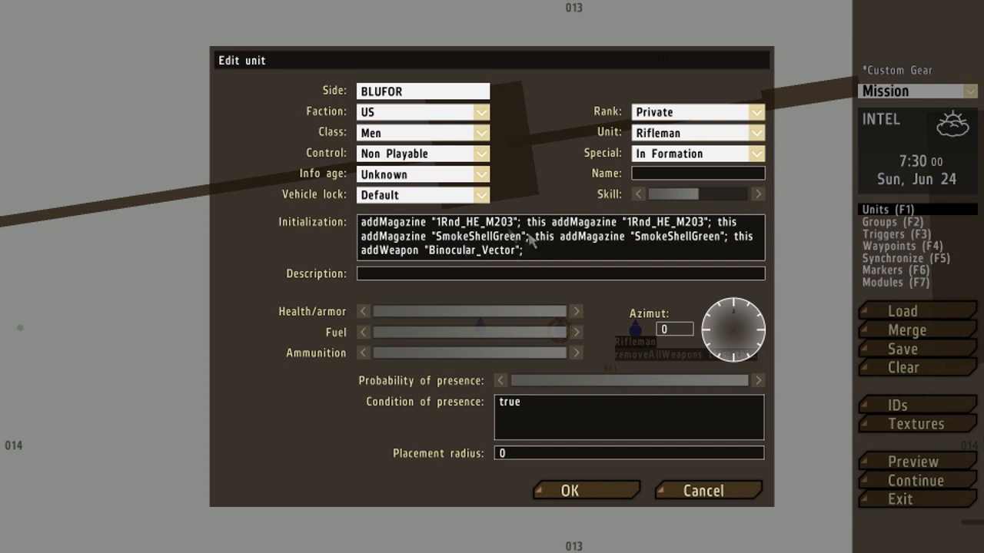
{"action": "mouse_move", "coordinate": [514, 252]}
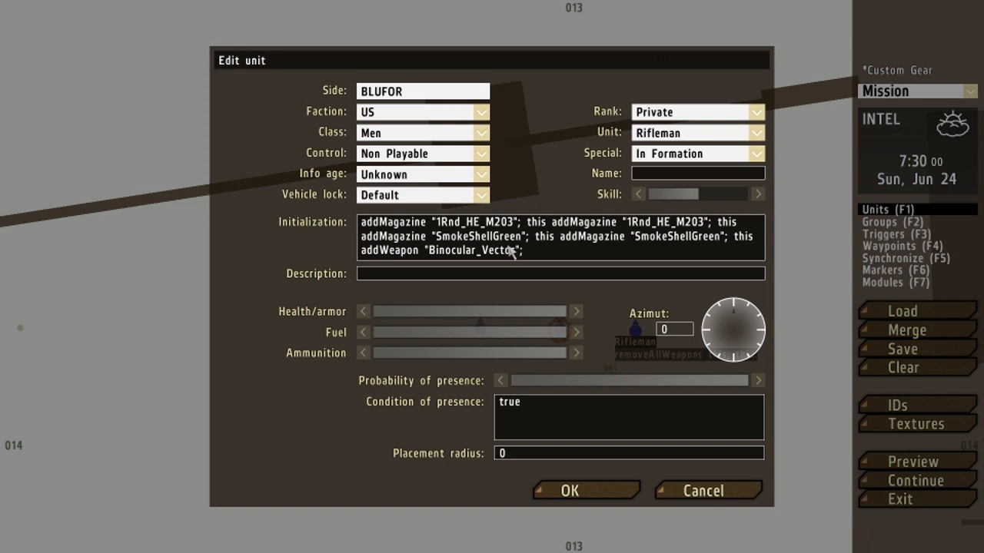
{"action": "mouse_move", "coordinate": [529, 242]}
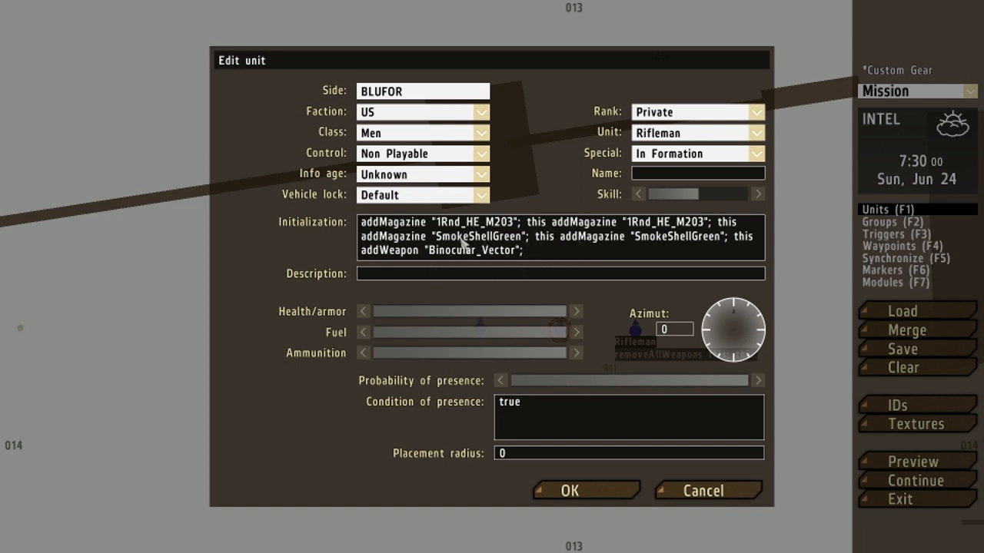
{"action": "mouse_move", "coordinate": [528, 261]}
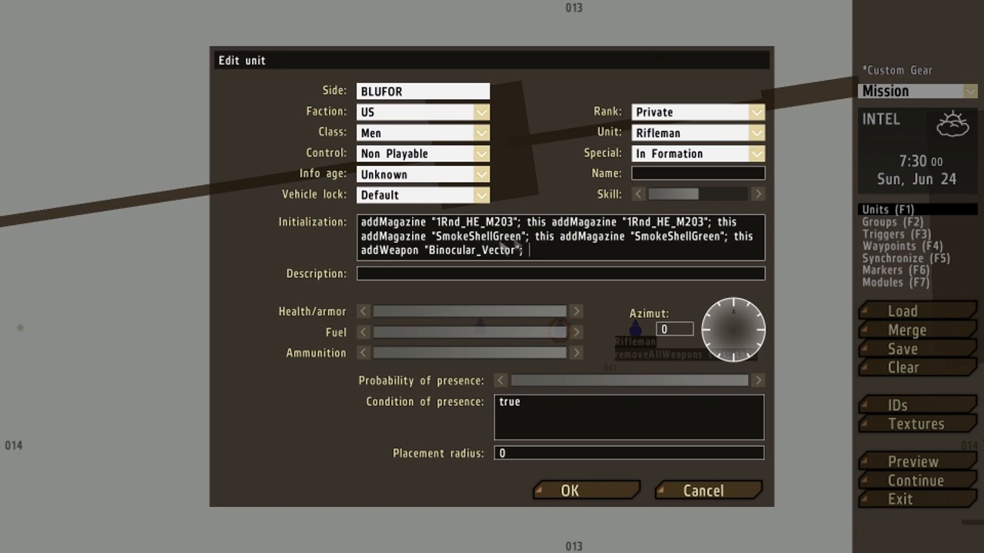
{"action": "mouse_move", "coordinate": [599, 242]}
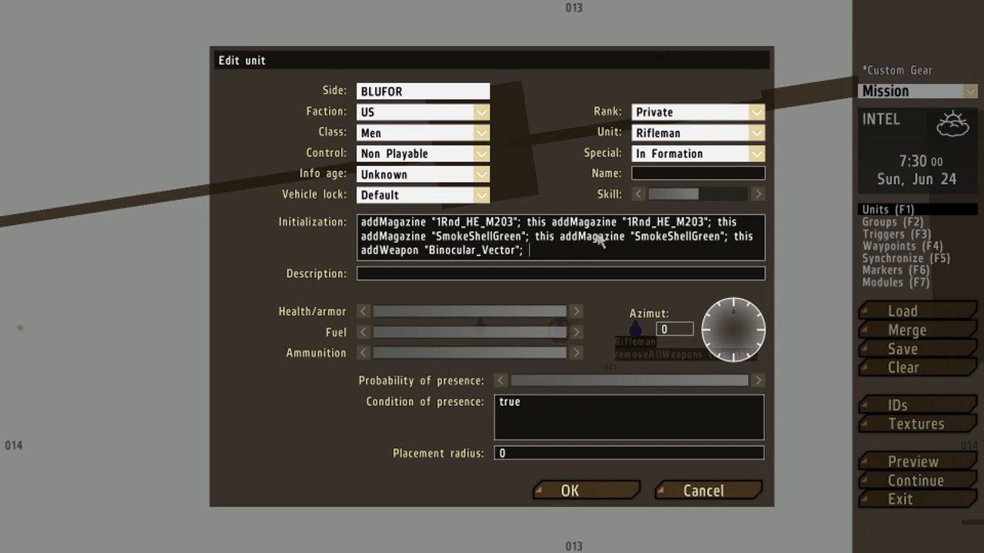
{"action": "mouse_move", "coordinate": [480, 258]}
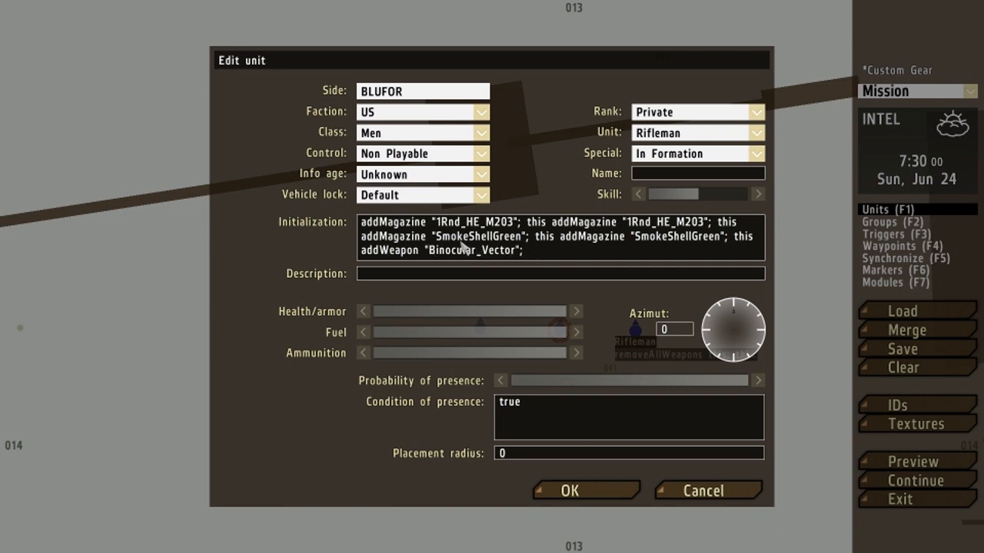
{"action": "mouse_move", "coordinate": [449, 246]}
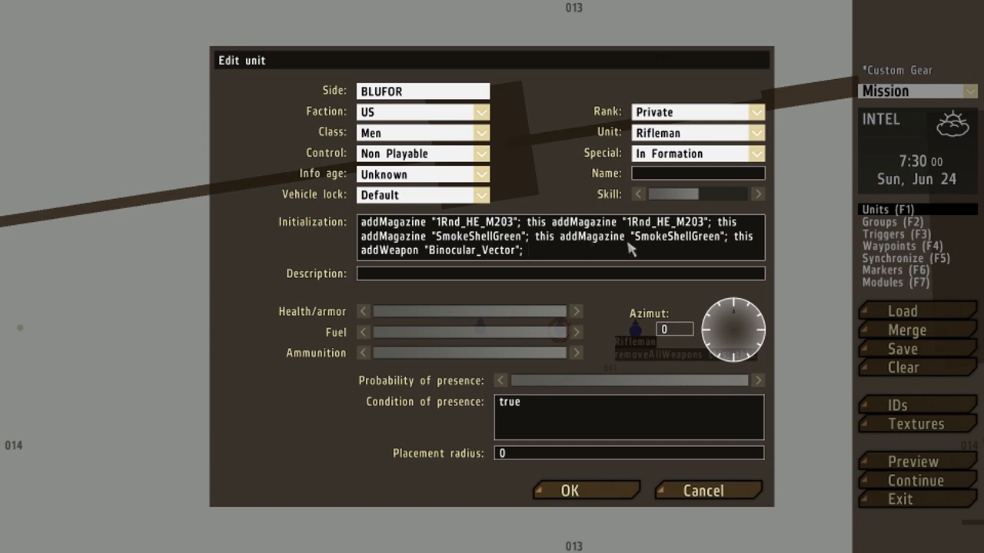
{"action": "left_click", "coordinate": [529, 250]}
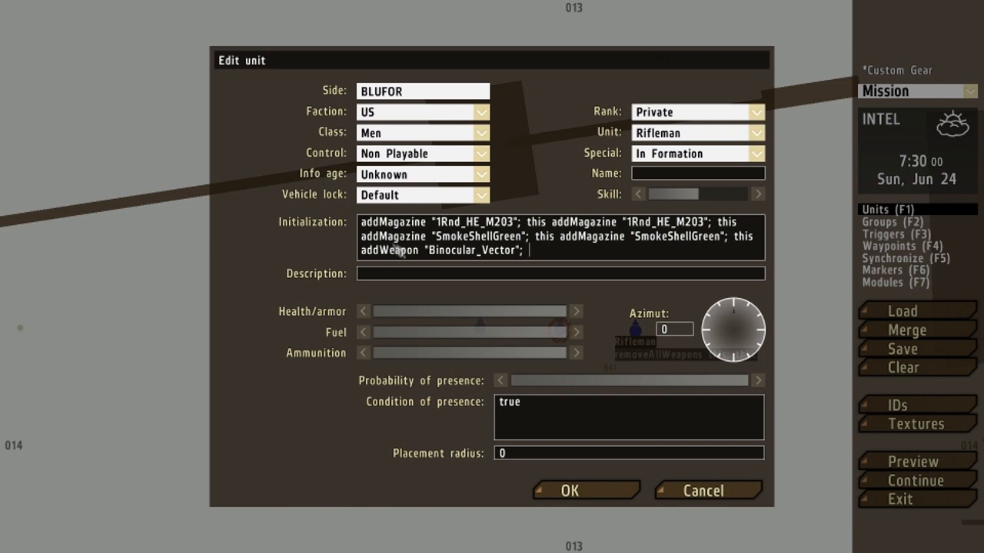
{"action": "mouse_move", "coordinate": [545, 251]}
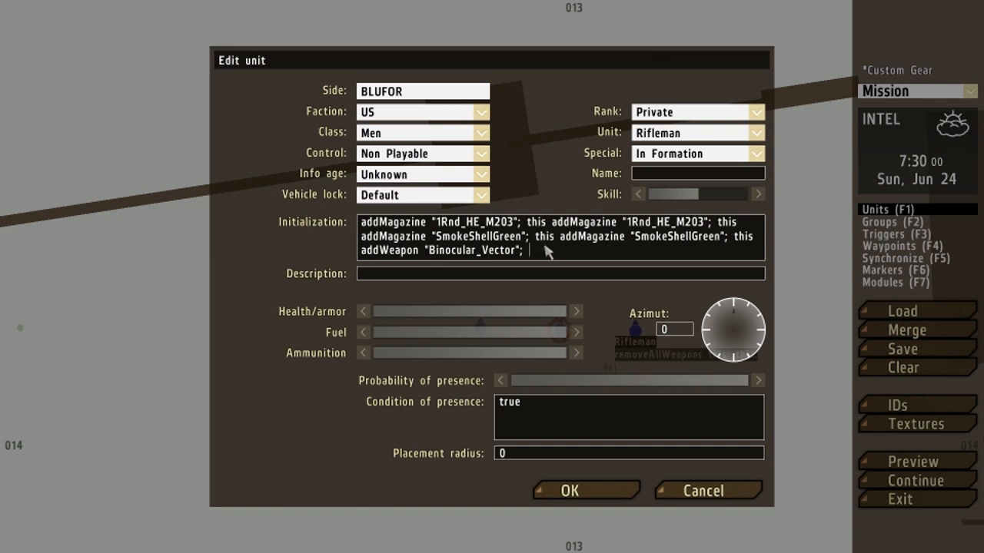
{"action": "mouse_move", "coordinate": [446, 253]}
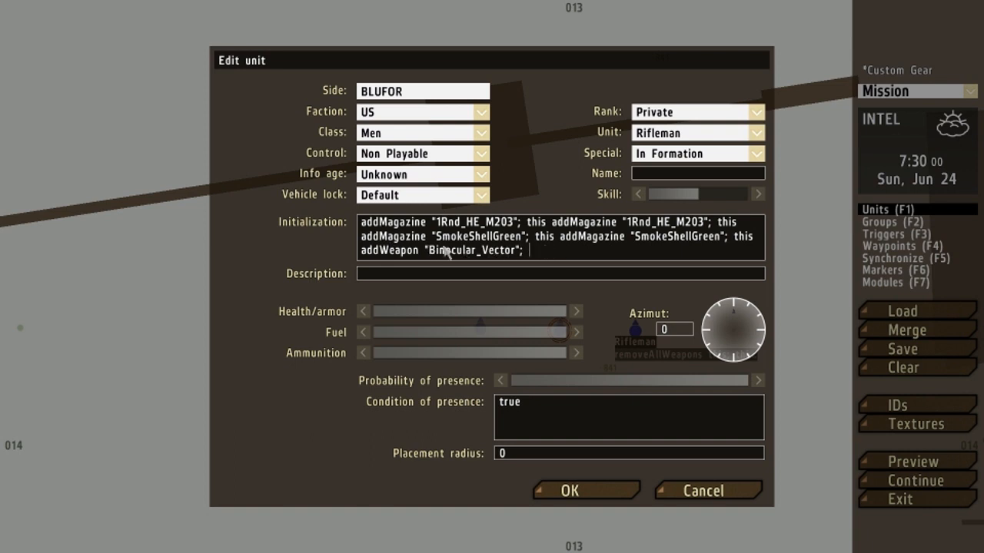
{"action": "mouse_move", "coordinate": [572, 252]}
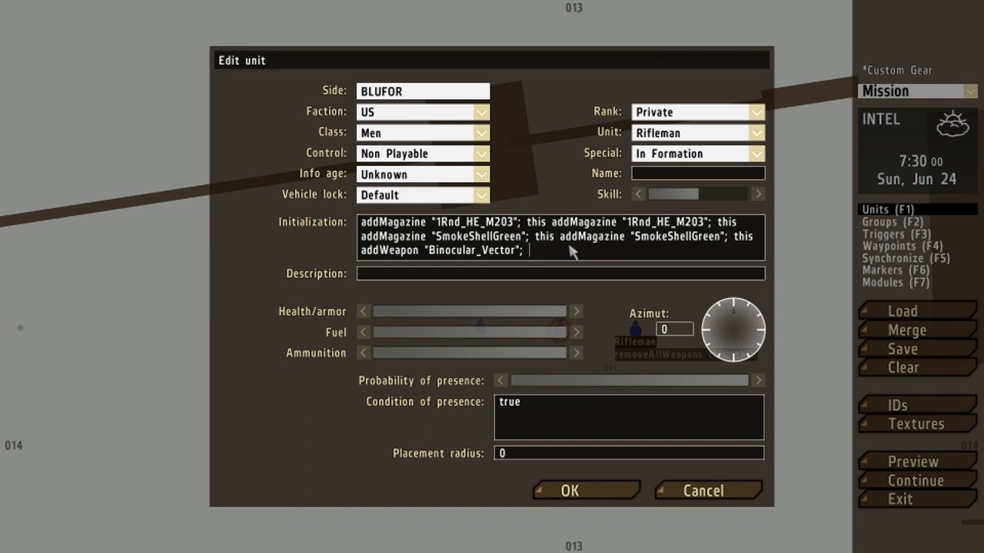
{"action": "mouse_move", "coordinate": [546, 246]}
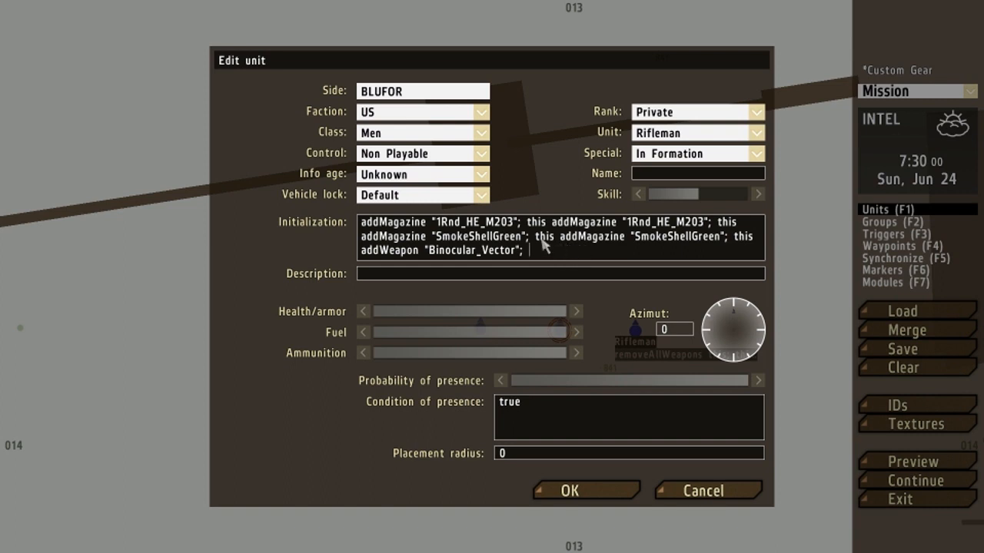
{"action": "mouse_move", "coordinate": [608, 252]}
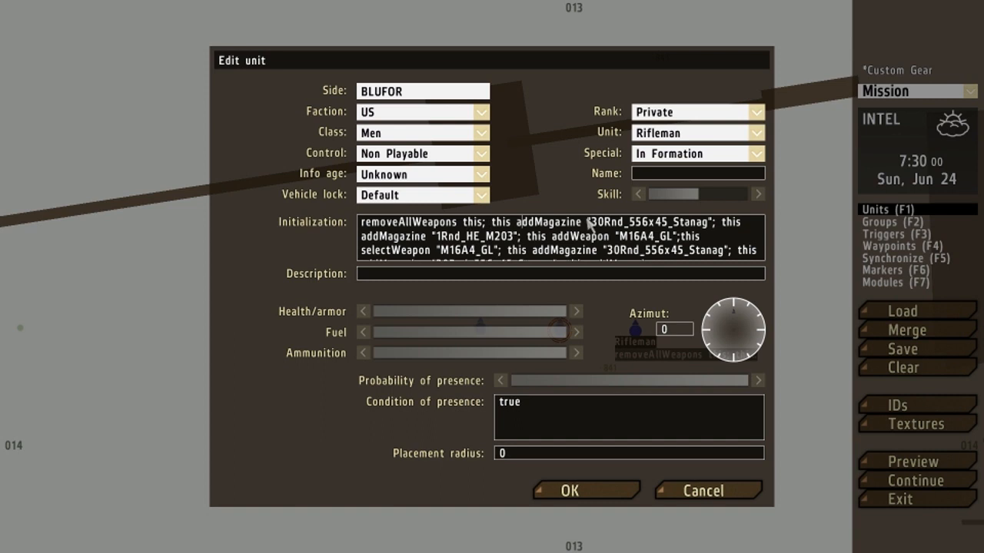
{"action": "mouse_move", "coordinate": [548, 242]}
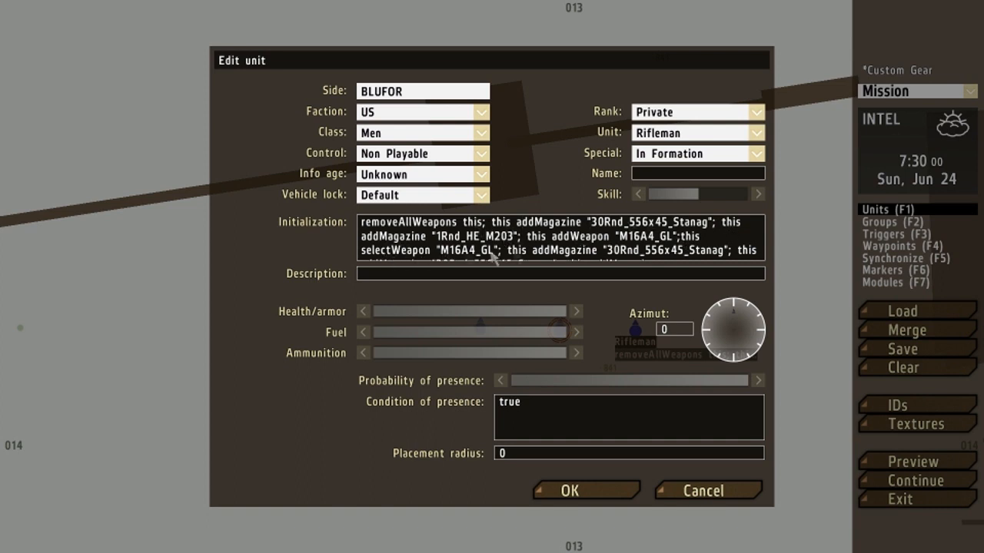
{"action": "mouse_move", "coordinate": [478, 249]}
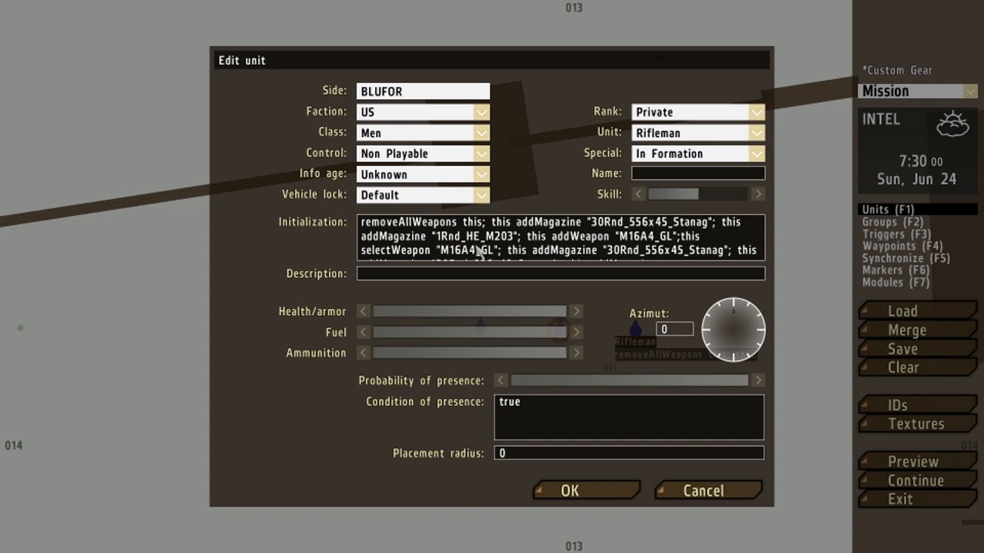
{"action": "mouse_move", "coordinate": [573, 257]}
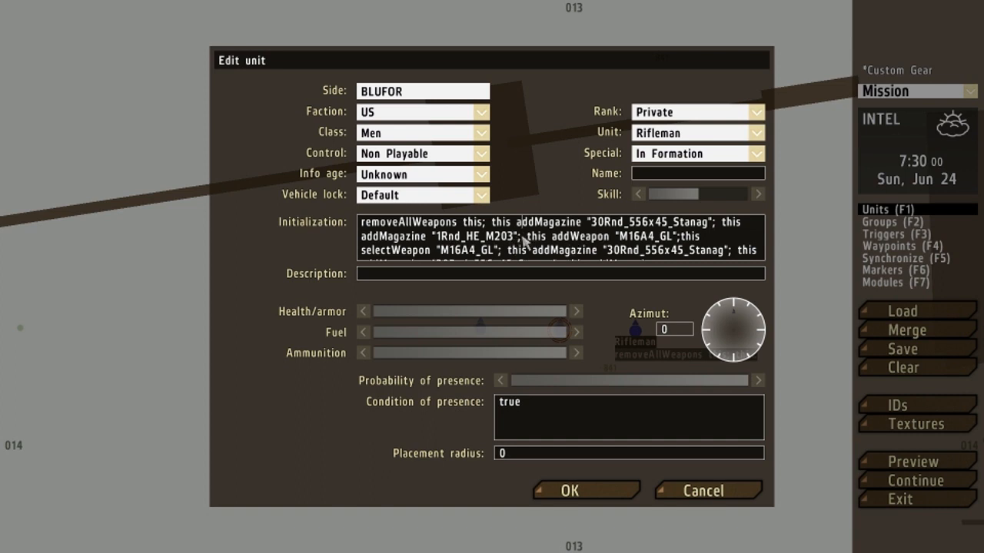
{"action": "mouse_move", "coordinate": [495, 244]}
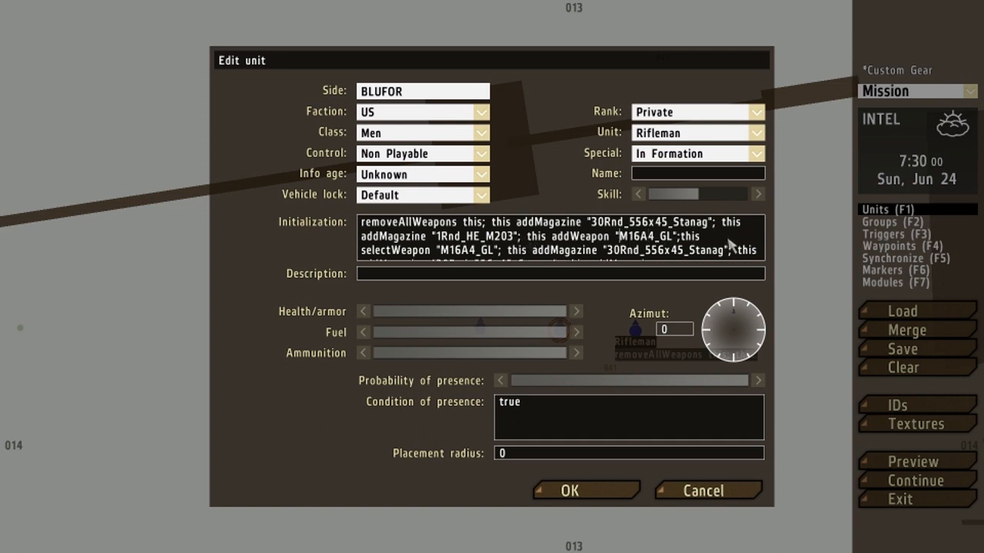
Accept the rifleman's gear script and launch the preview with an M16A4 M203
{"action": "left_click", "coordinate": [482, 154]}
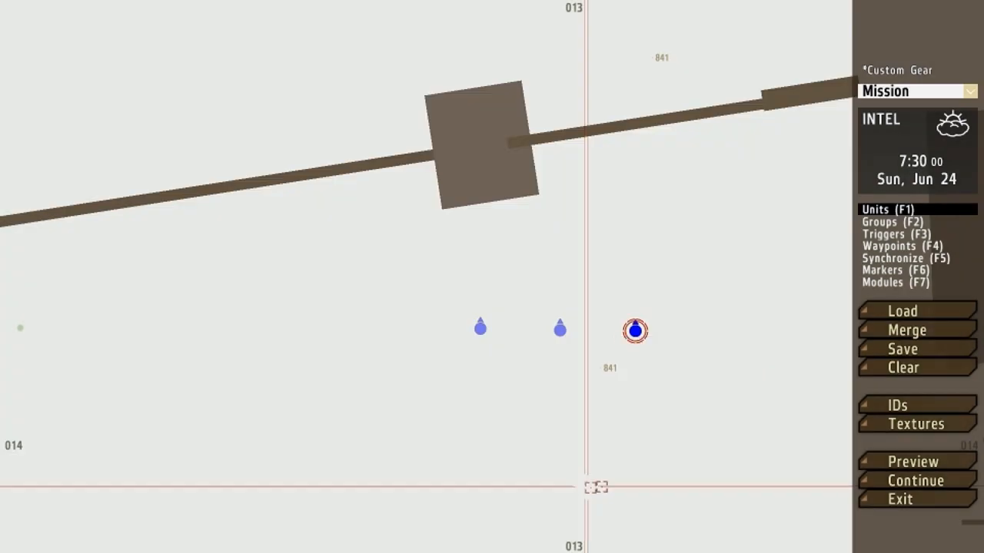
{"action": "left_click", "coordinate": [912, 461]}
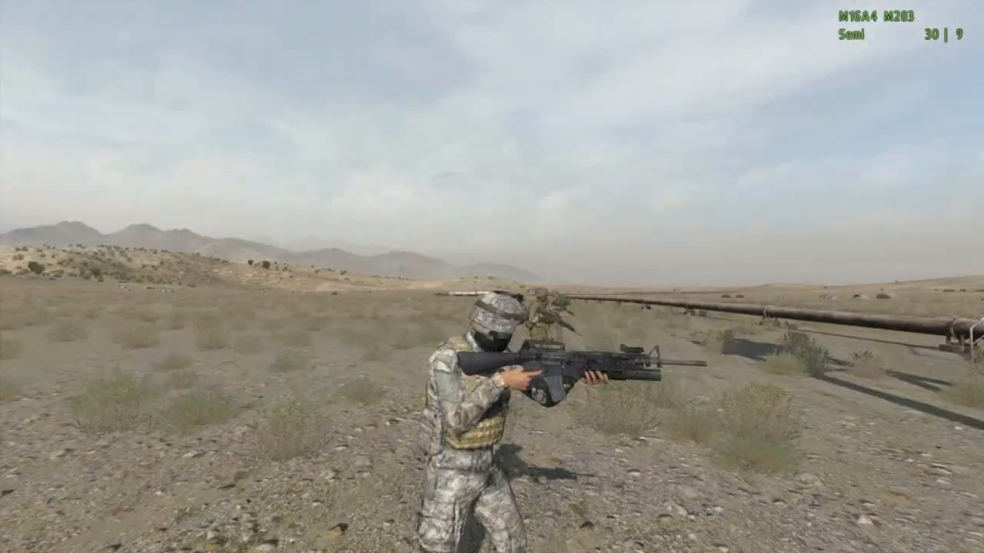